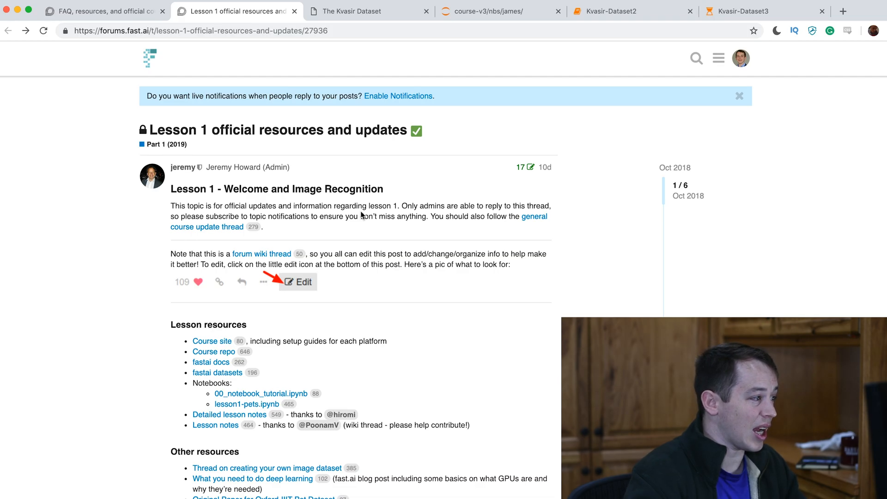
{"action": "mouse_move", "coordinate": [195, 354]}
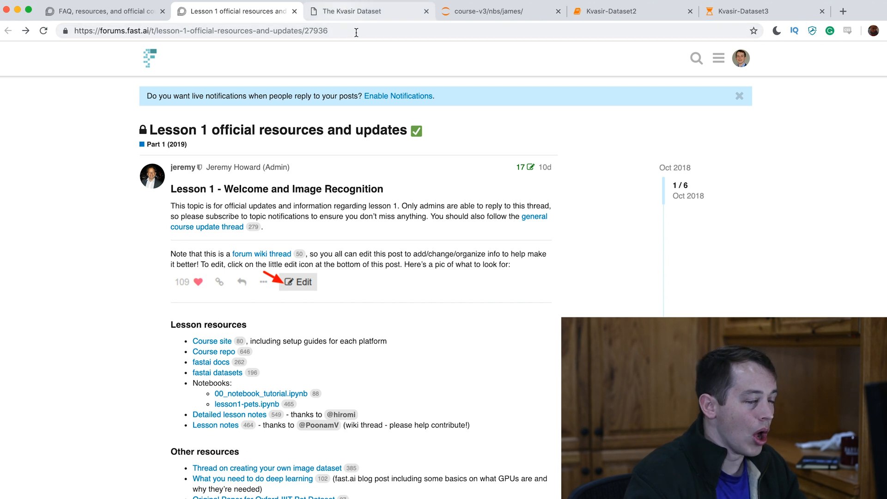
- Scroll The Kvasir Dataset page through Background and Dataset Details to the version 2 downloads
{"action": "left_click", "coordinate": [366, 11]}
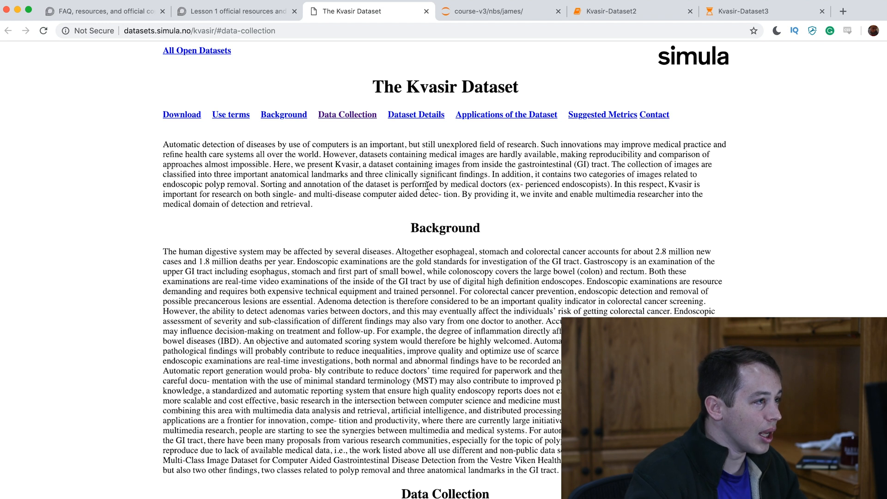
{"action": "scroll", "scroll_direction": "down", "scroll_amount": 3}
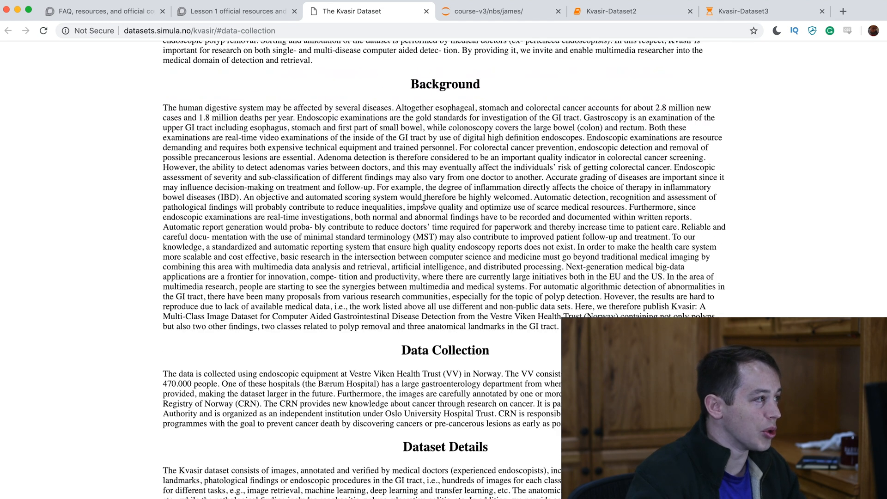
{"action": "scroll", "scroll_direction": "down", "scroll_amount": 3}
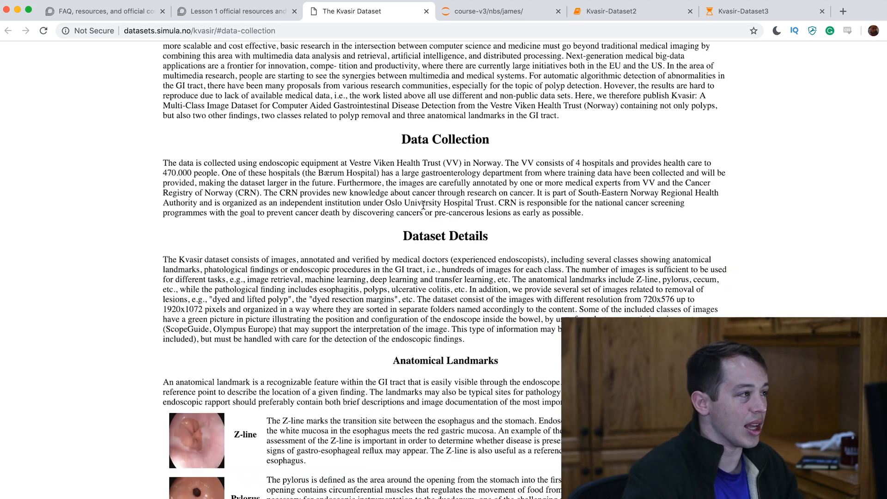
{"action": "scroll", "scroll_direction": "down", "scroll_amount": 3}
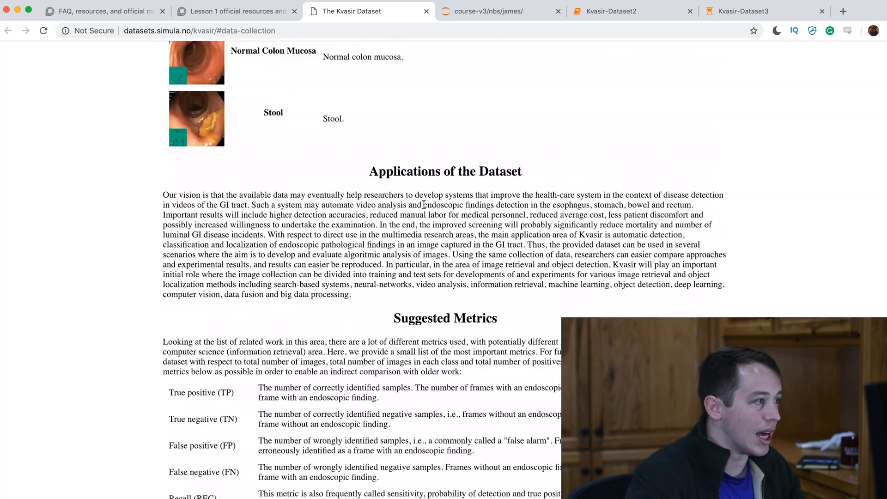
{"action": "scroll", "scroll_direction": "down", "scroll_amount": 3}
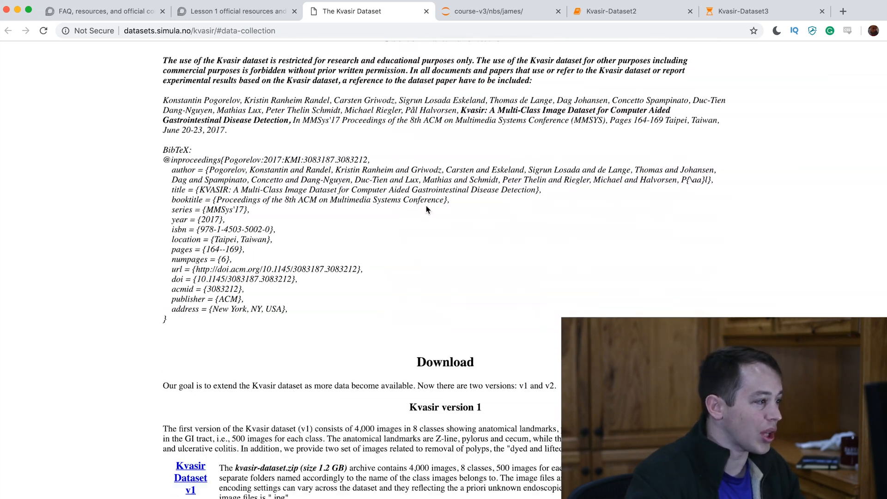
{"action": "scroll", "scroll_direction": "down", "scroll_amount": 3}
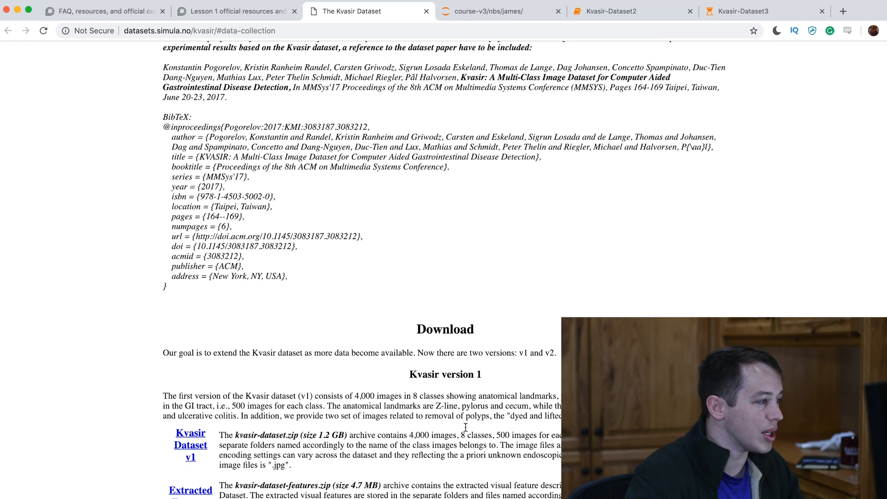
{"action": "scroll", "scroll_direction": "down", "scroll_amount": 3}
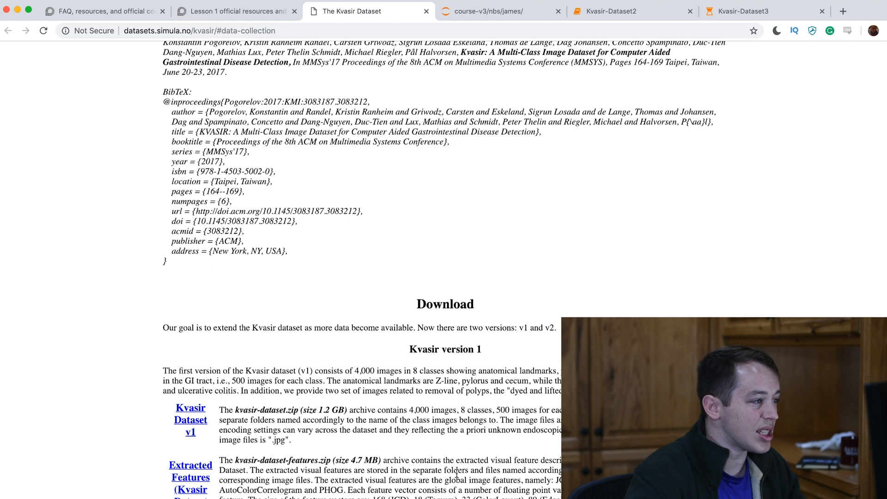
{"action": "mouse_move", "coordinate": [491, 452]}
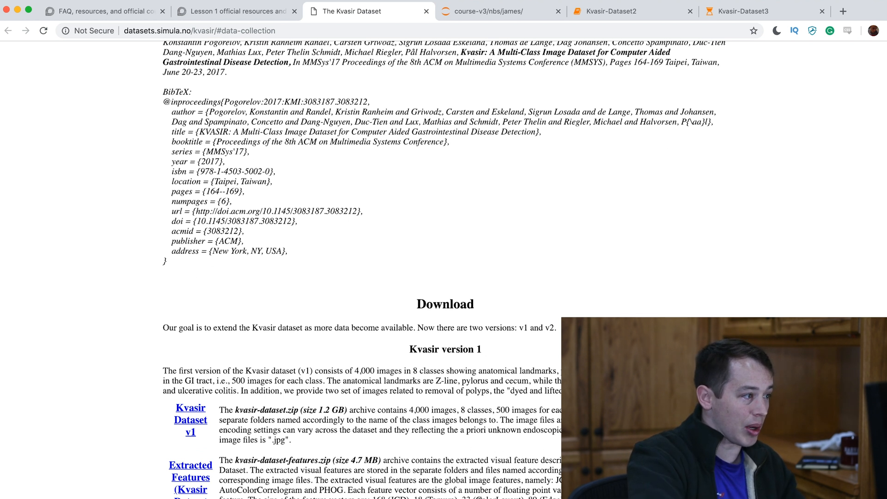
{"action": "scroll", "scroll_direction": "down", "scroll_amount": 3}
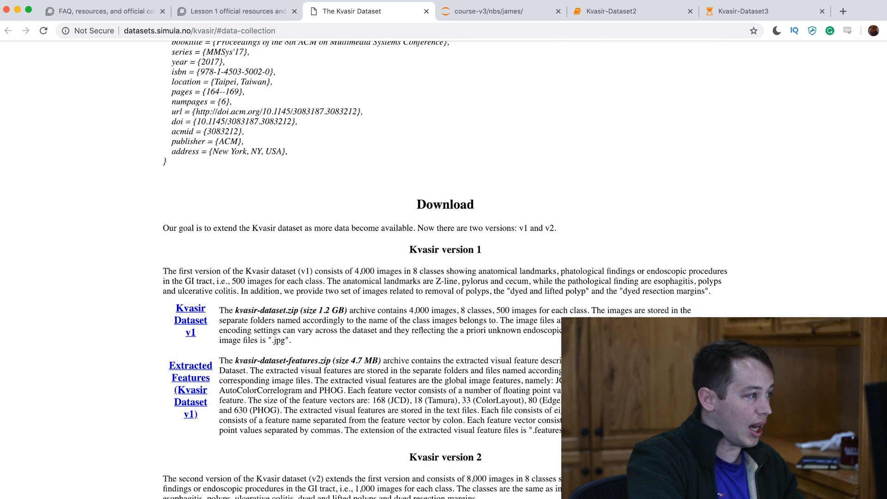
{"action": "scroll", "scroll_direction": "down", "scroll_amount": 3}
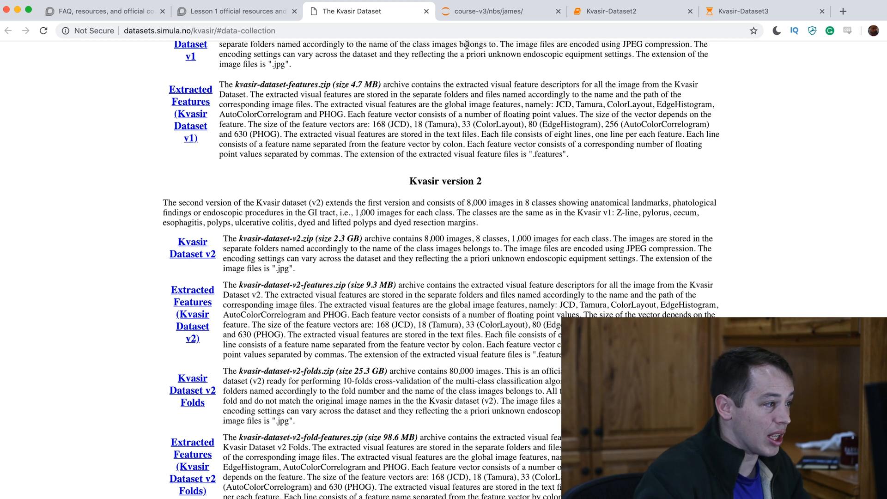
{"action": "mouse_move", "coordinate": [487, 11]}
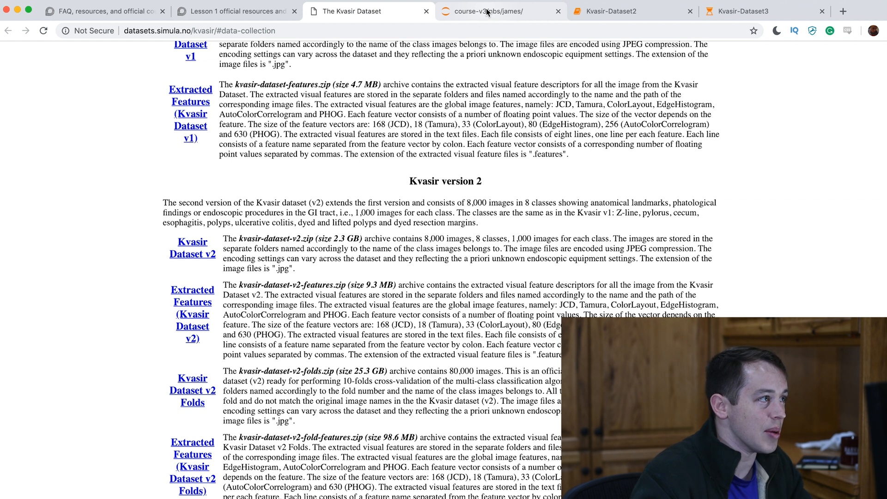
- Switch to the course-v3/nbs/james file listing showing the running Kvasir-Dataset2 and Kvasir-Dataset3 notebooks
{"action": "left_click", "coordinate": [490, 11]}
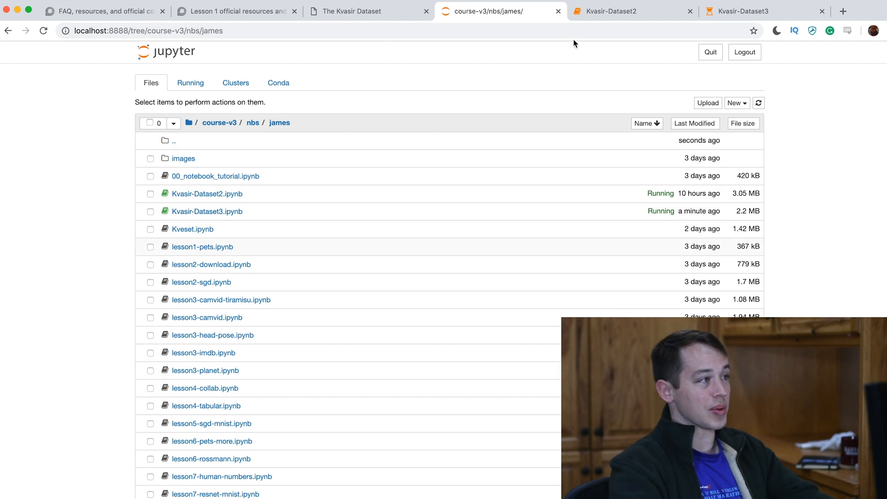
{"action": "mouse_move", "coordinate": [594, 15]}
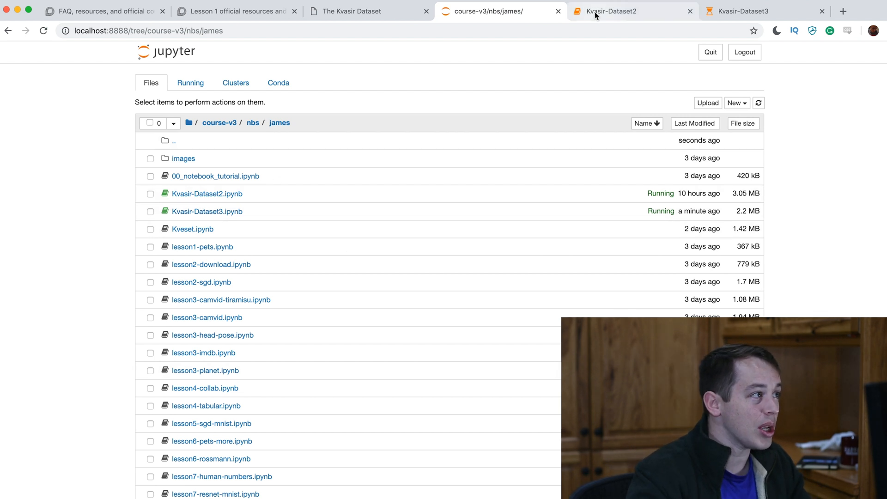
- Switch to Kvasir-Dataset2 and scroll past the imports, path and ImageDataBunch cells to the eight classes
{"action": "left_click", "coordinate": [608, 11]}
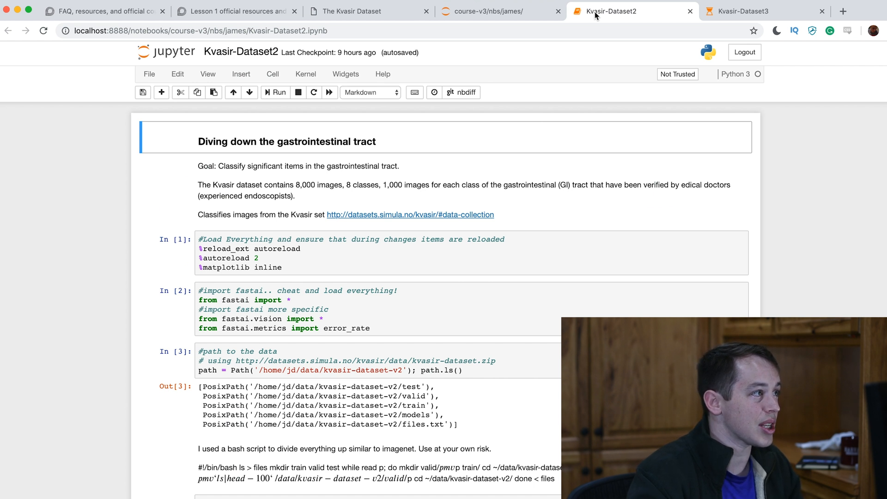
{"action": "mouse_move", "coordinate": [600, 18]}
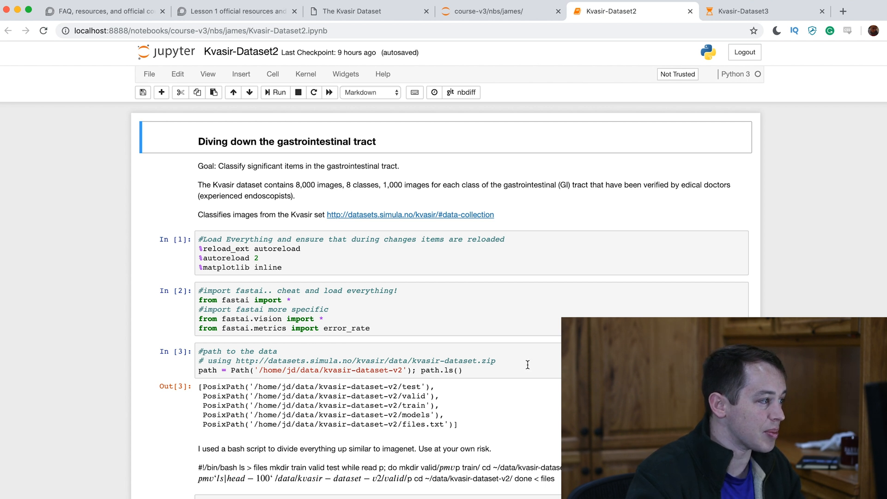
{"action": "scroll", "scroll_direction": "down", "scroll_amount": 3}
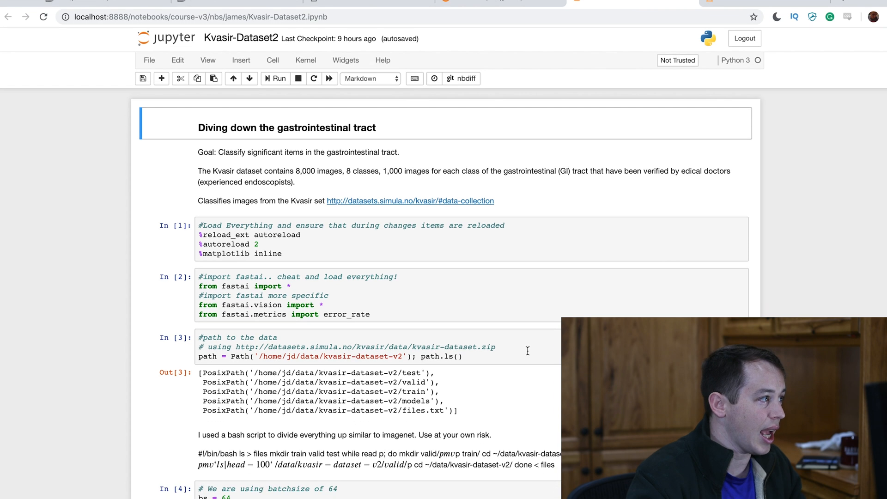
{"action": "scroll", "scroll_direction": "down", "scroll_amount": 3}
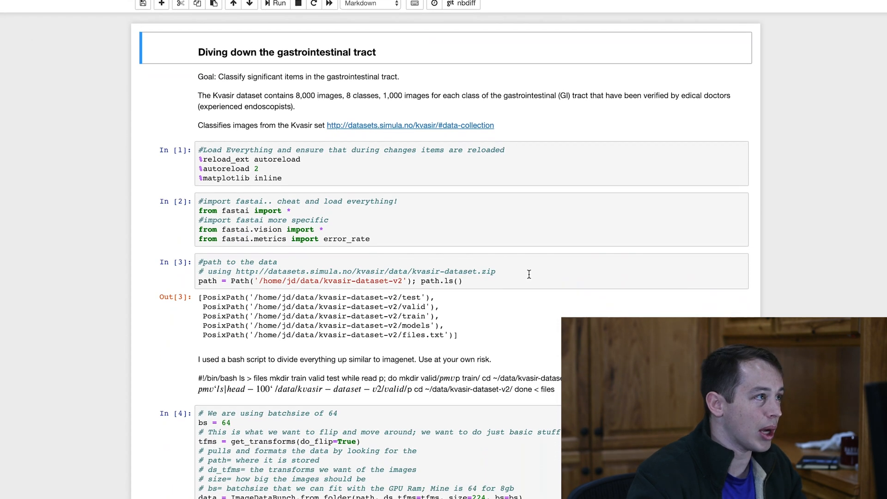
{"action": "scroll", "scroll_direction": "down", "scroll_amount": 3}
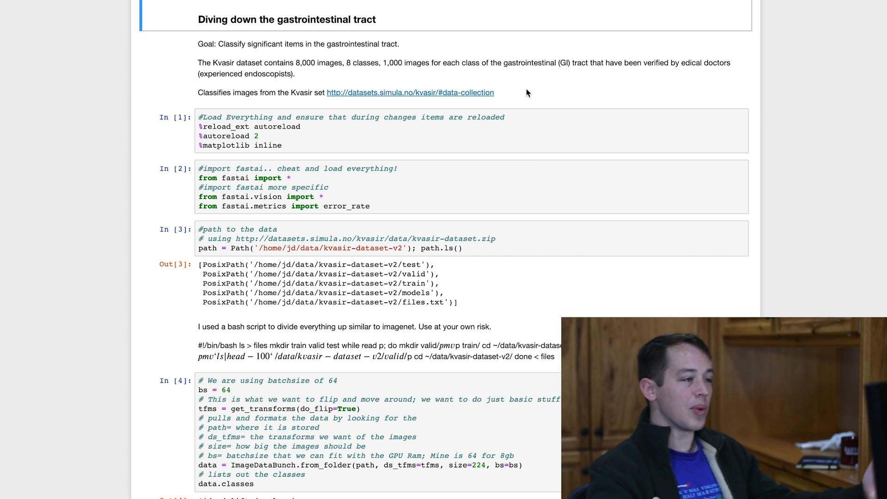
{"action": "mouse_move", "coordinate": [533, 89]}
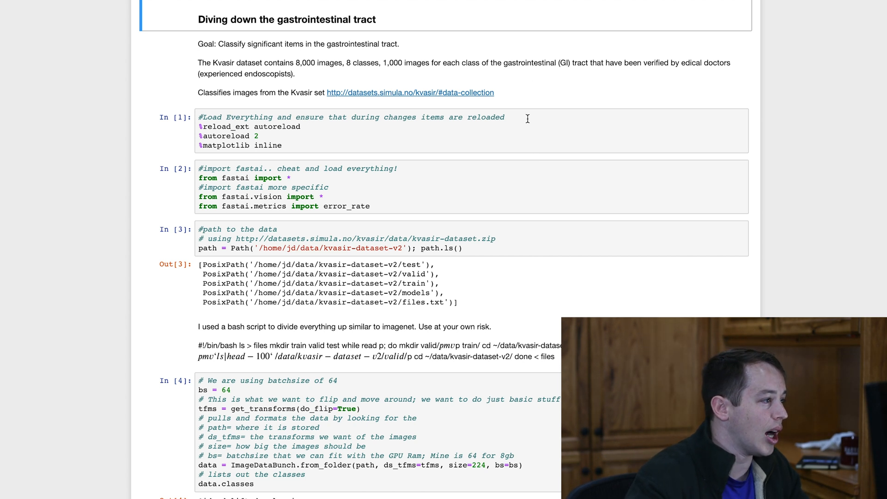
{"action": "scroll", "scroll_direction": "down", "scroll_amount": 3}
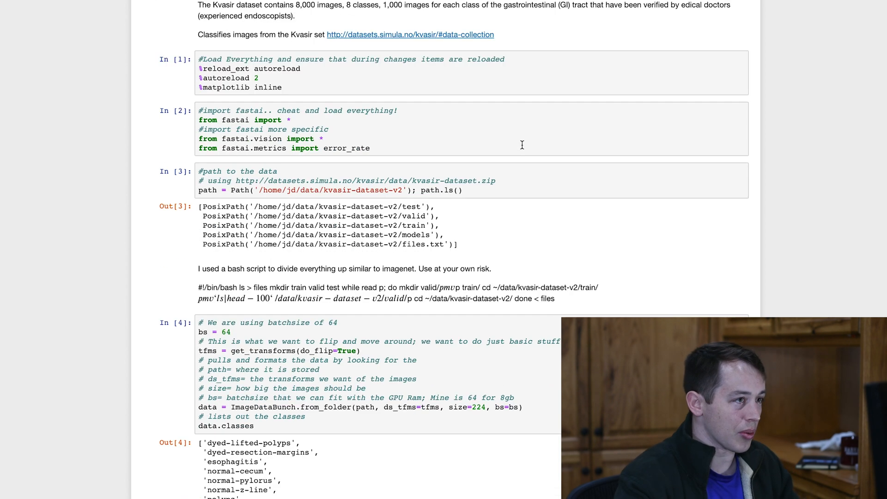
{"action": "scroll", "scroll_direction": "down", "scroll_amount": 3}
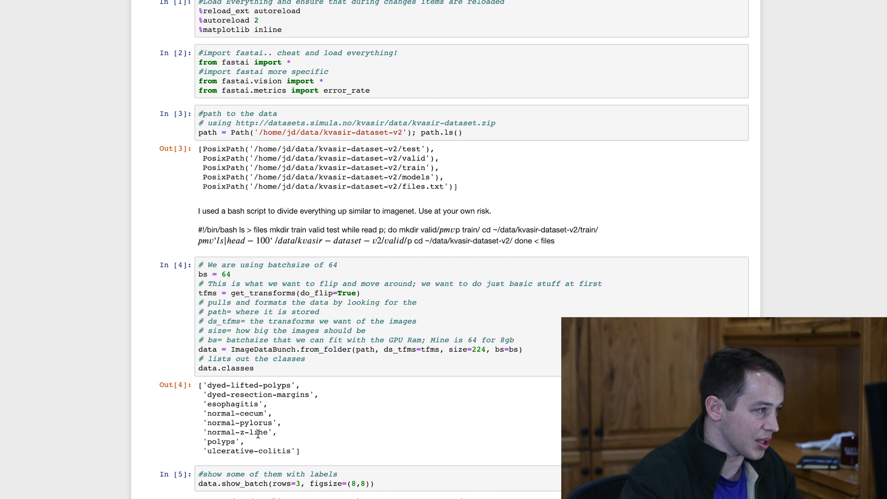
- Scroll past the sample image batch to the resnet34 fit_one_cycle four-epoch results
{"action": "scroll", "scroll_direction": "down", "scroll_amount": 3}
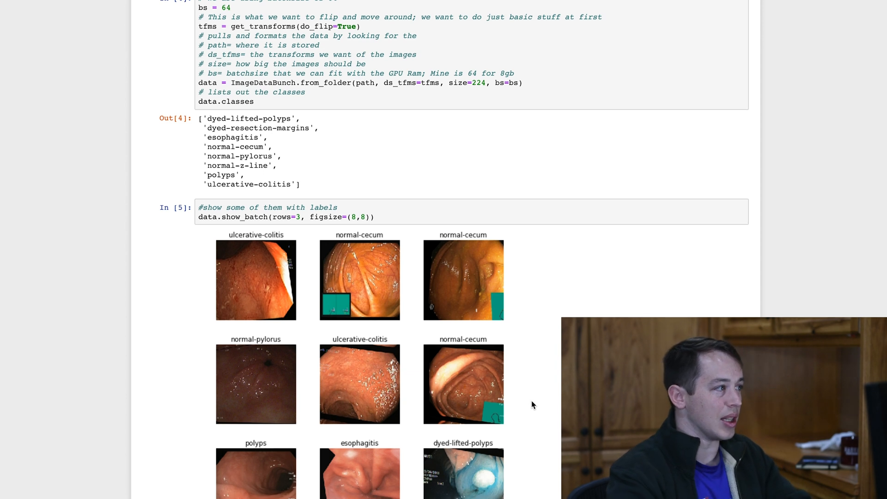
{"action": "scroll", "scroll_direction": "down", "scroll_amount": 3}
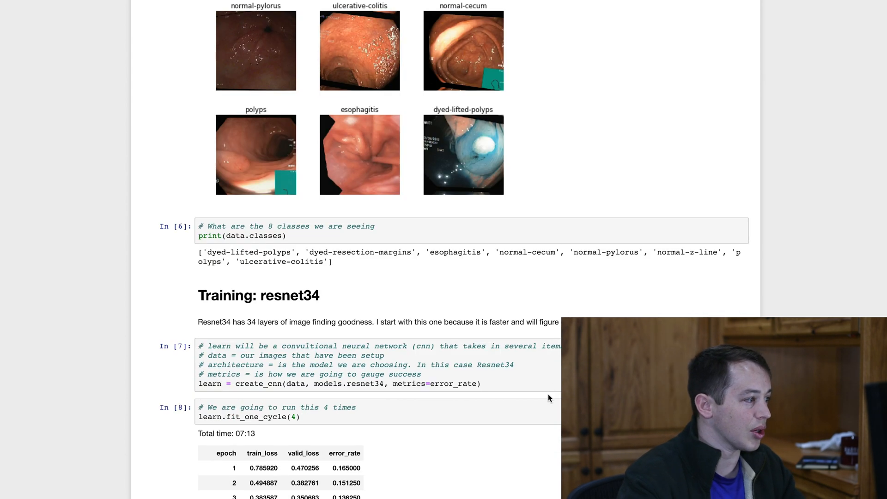
{"action": "scroll", "scroll_direction": "up", "scroll_amount": 3}
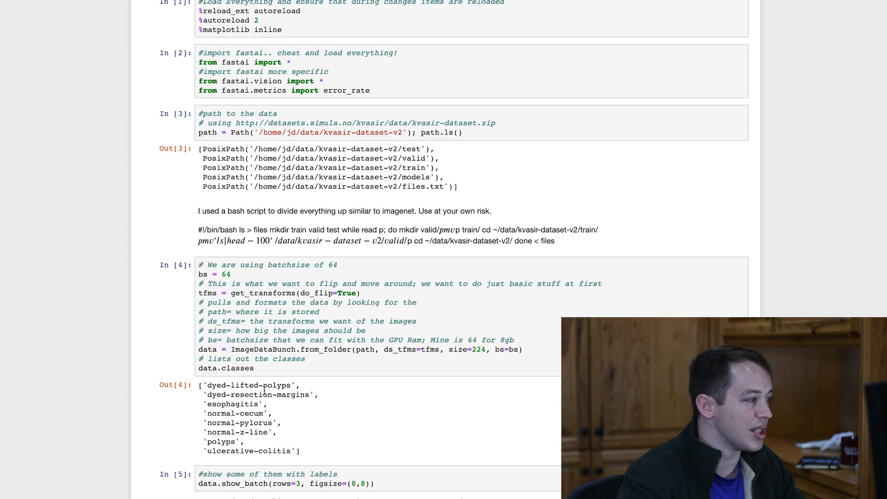
{"action": "mouse_move", "coordinate": [248, 460]}
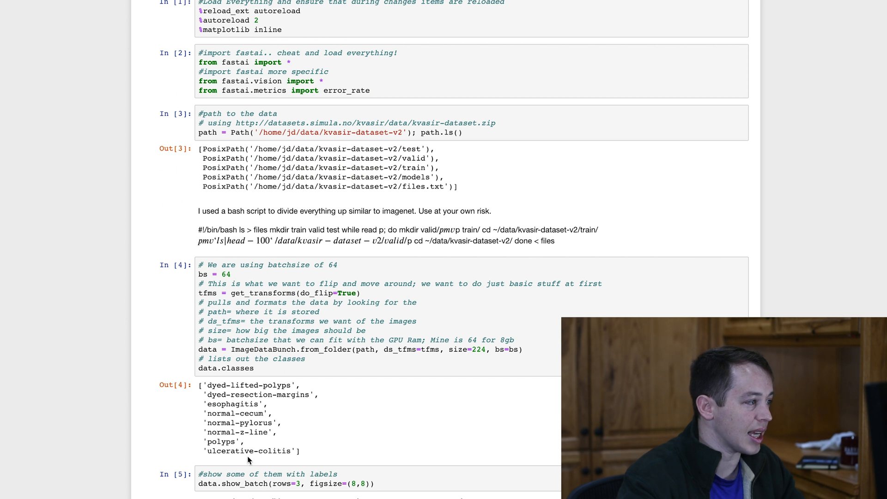
{"action": "scroll", "scroll_direction": "down", "scroll_amount": 3}
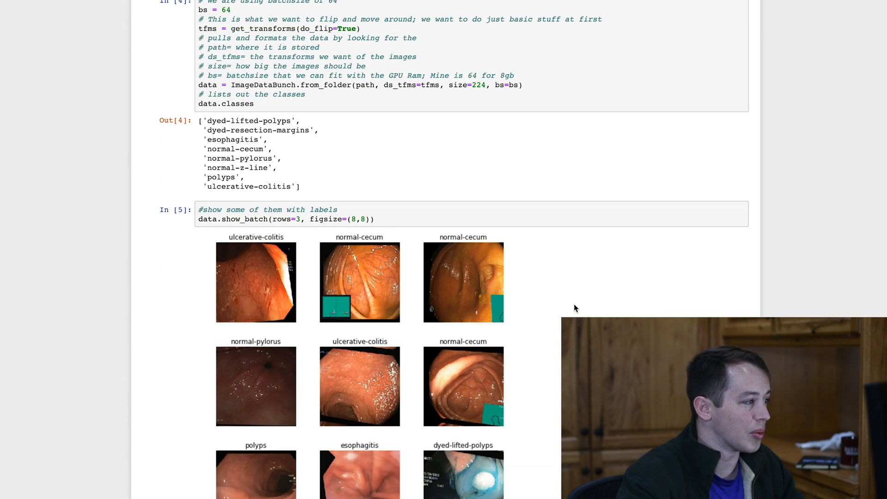
{"action": "mouse_move", "coordinate": [548, 409]}
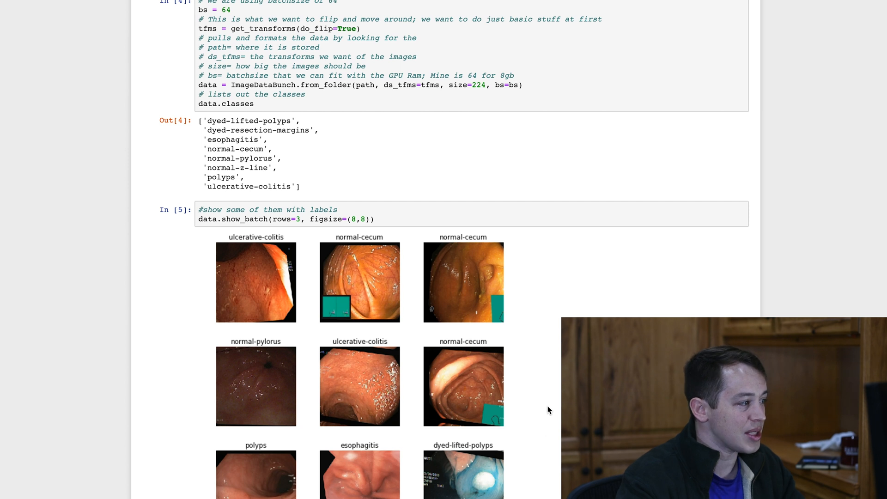
{"action": "mouse_move", "coordinate": [534, 420]}
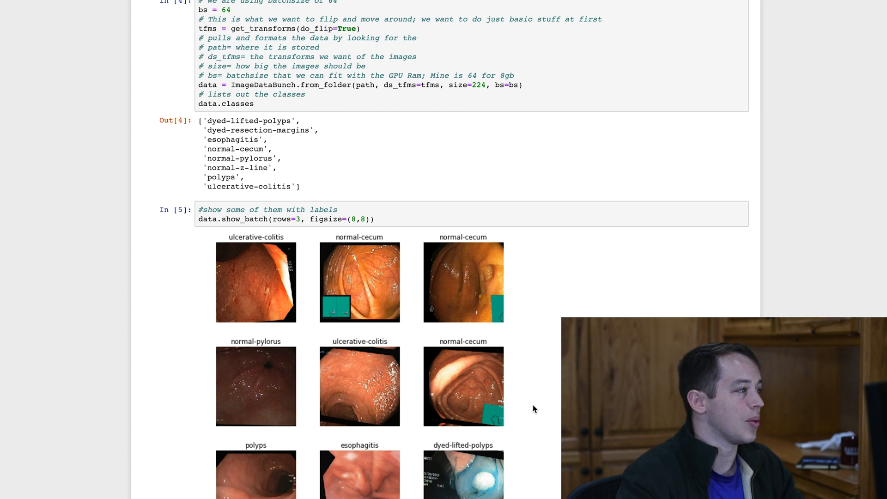
{"action": "scroll", "scroll_direction": "down", "scroll_amount": 3}
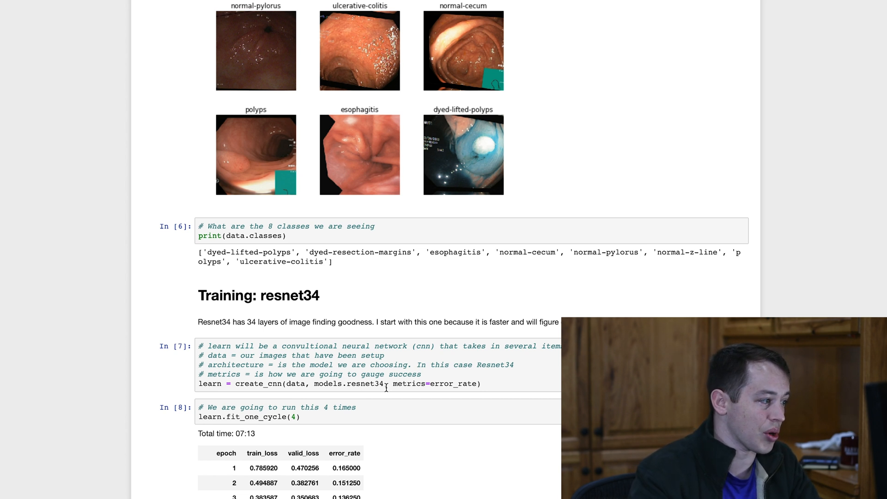
- Scroll down to the Results heading and the plot_top_losses image grid
{"action": "scroll", "scroll_direction": "down", "scroll_amount": 3}
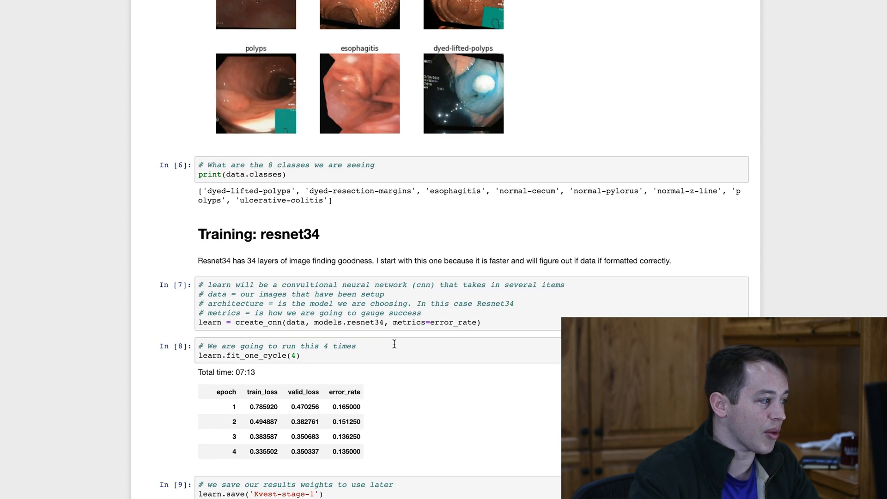
{"action": "mouse_move", "coordinate": [412, 458]}
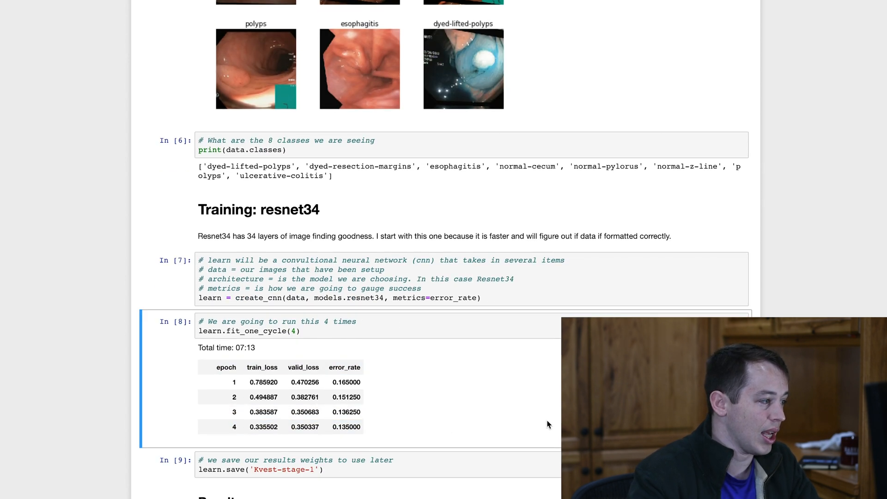
{"action": "scroll", "scroll_direction": "down", "scroll_amount": 3}
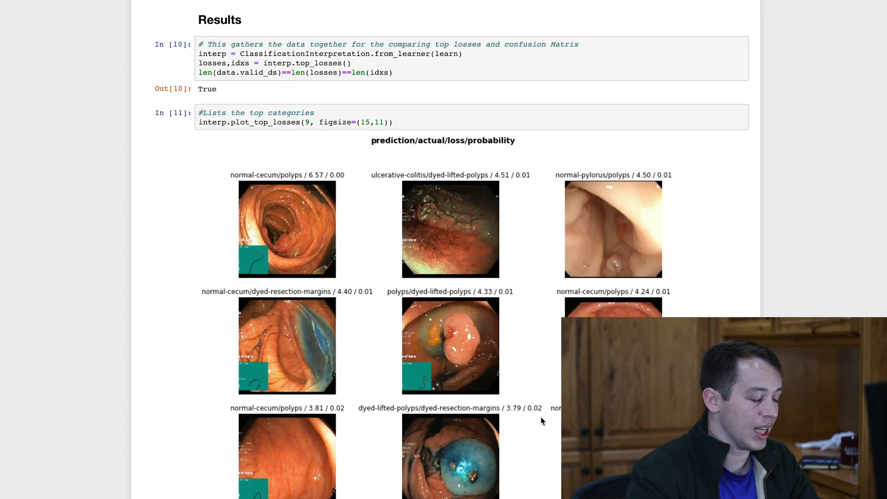
- Scroll through the confusion matrix to the most_confused output and 'Unfreezing, fine-tuning' heading
{"action": "scroll", "scroll_direction": "down", "scroll_amount": 3}
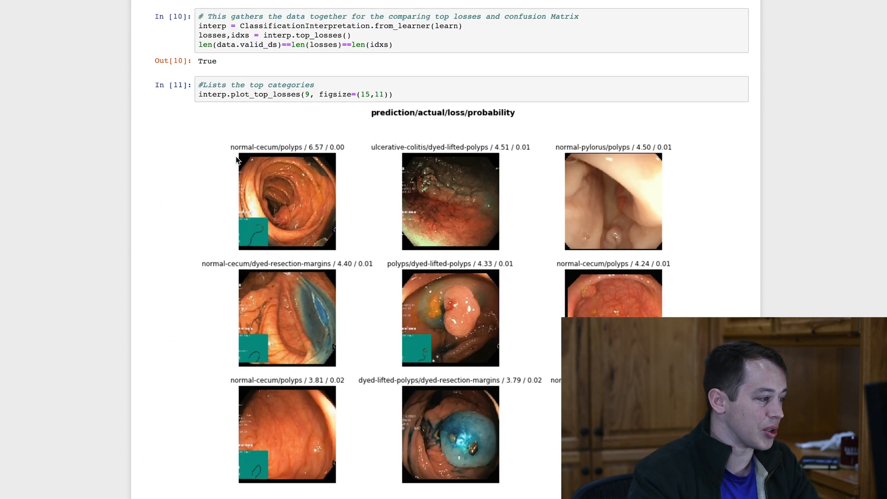
{"action": "mouse_move", "coordinate": [294, 151]}
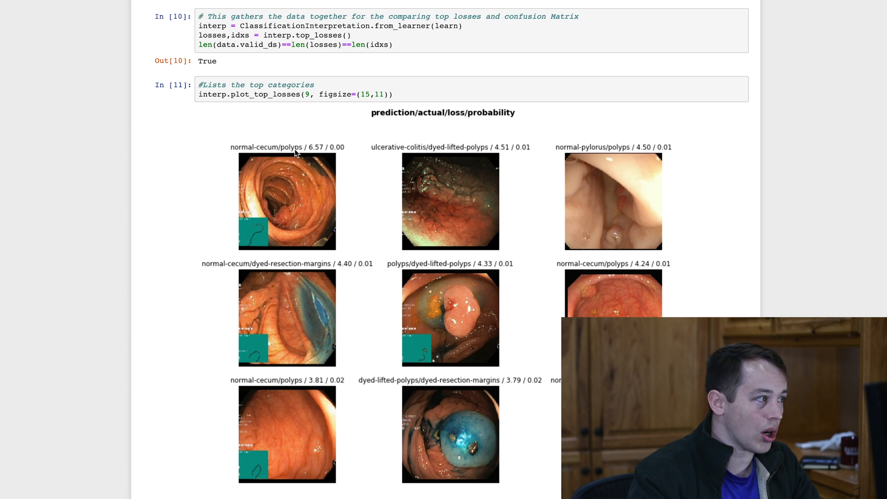
{"action": "mouse_move", "coordinate": [458, 327]}
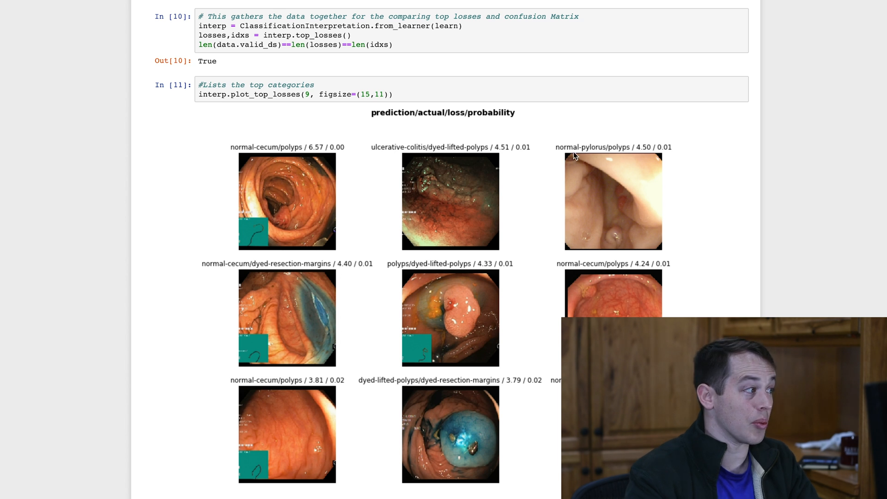
{"action": "mouse_move", "coordinate": [608, 169]}
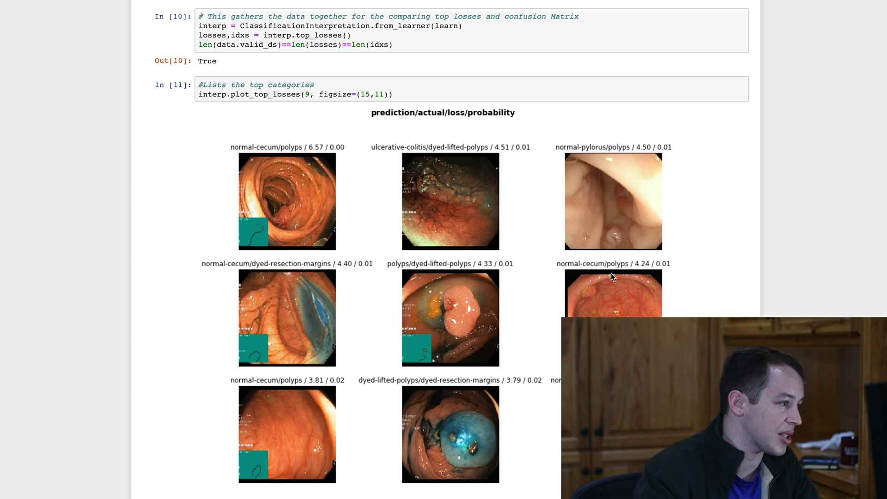
{"action": "scroll", "scroll_direction": "down", "scroll_amount": 3}
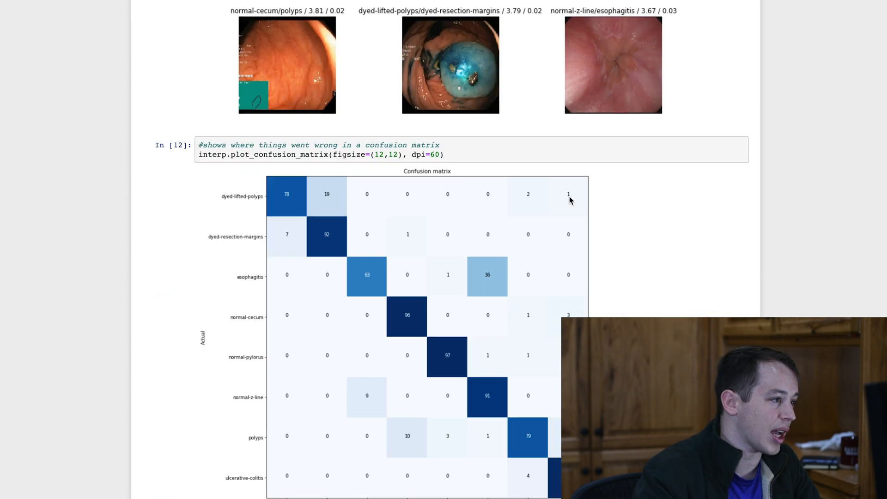
{"action": "scroll", "scroll_direction": "down", "scroll_amount": 3}
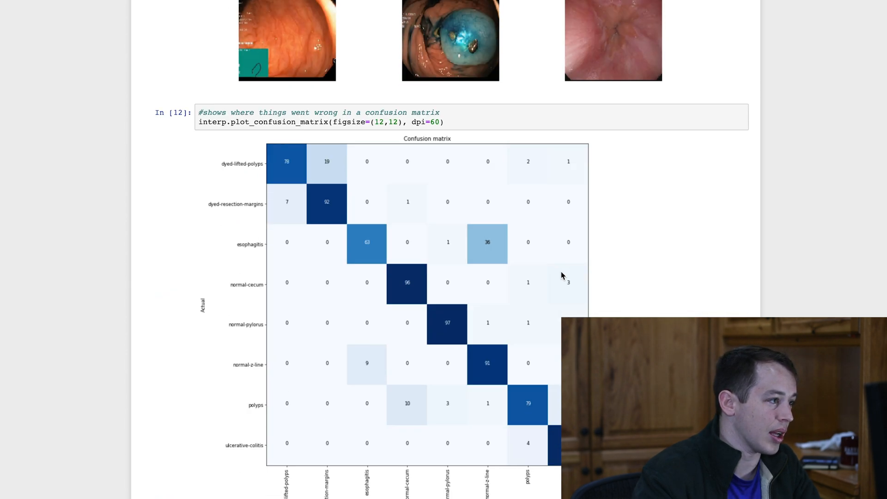
{"action": "mouse_move", "coordinate": [549, 256]}
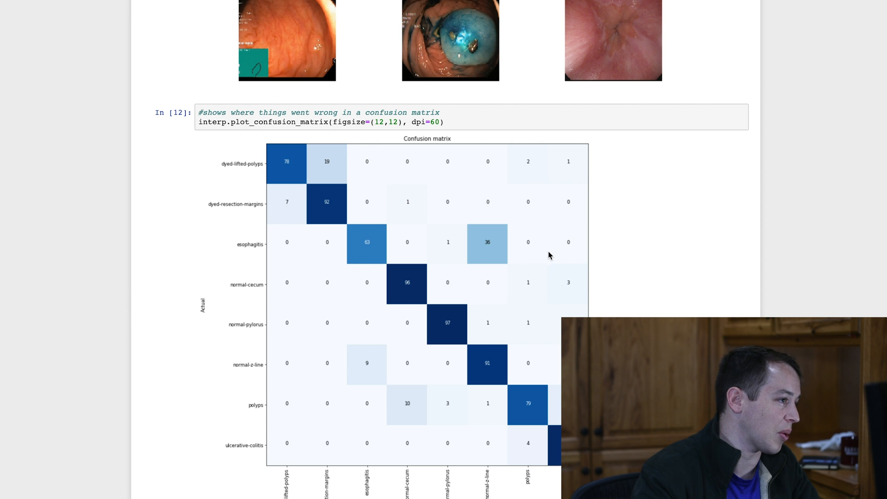
{"action": "mouse_move", "coordinate": [317, 223]}
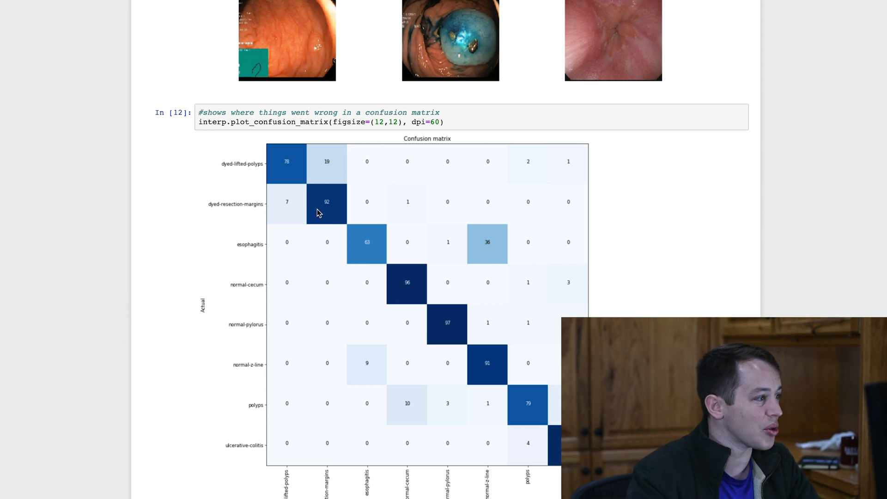
{"action": "mouse_move", "coordinate": [488, 252]}
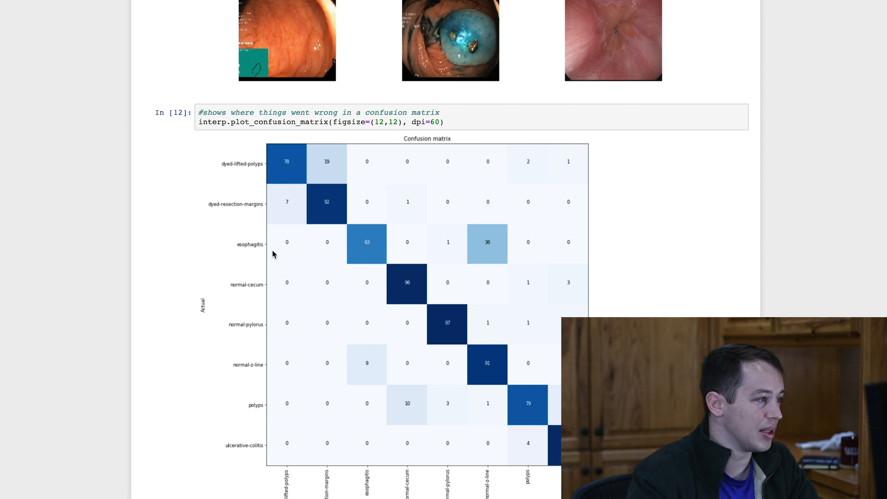
{"action": "mouse_move", "coordinate": [506, 245]}
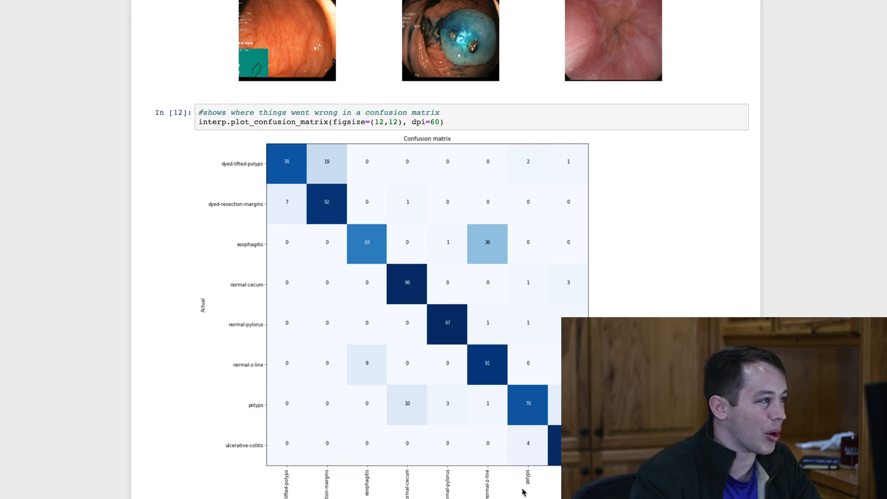
{"action": "scroll", "scroll_direction": "down", "scroll_amount": 3}
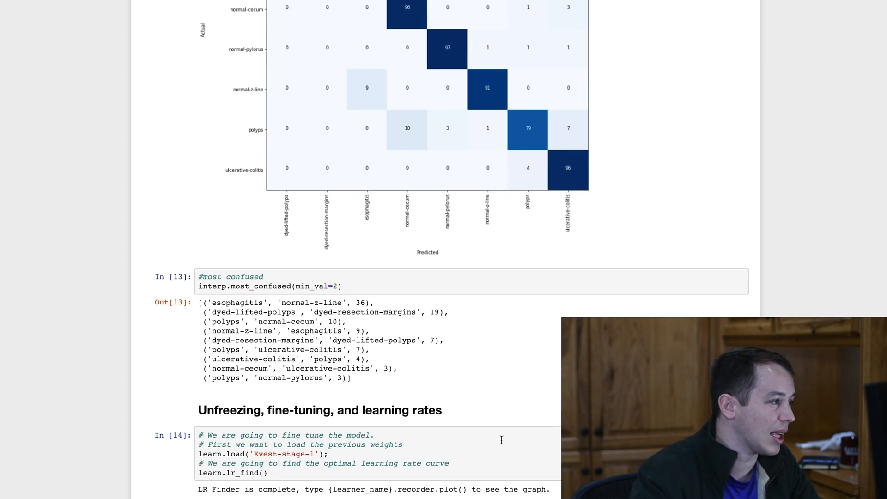
- Scroll past the fine-tuned confusion matrix and most_confused list to the 'Training: resnet50' heading
{"action": "scroll", "scroll_direction": "down", "scroll_amount": 3}
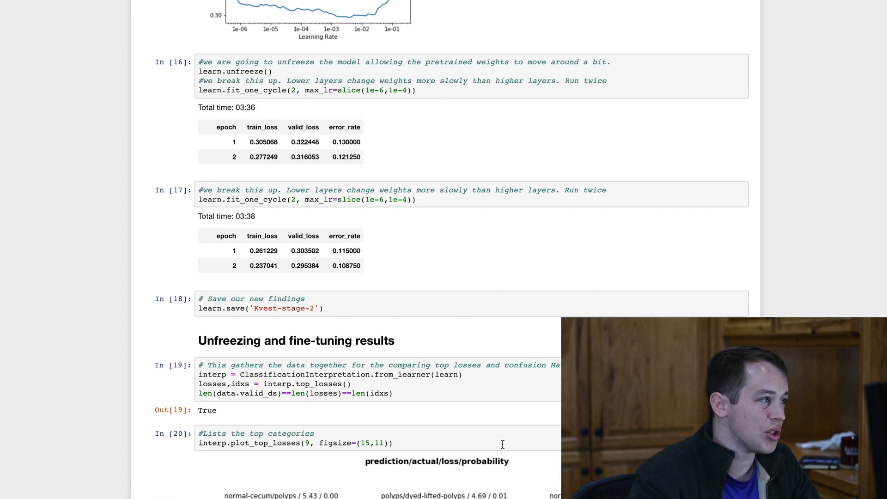
{"action": "scroll", "scroll_direction": "down", "scroll_amount": 3}
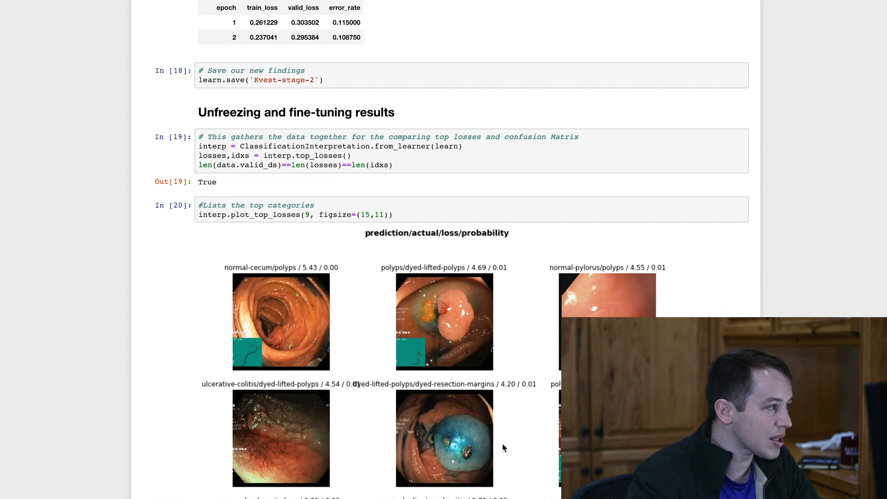
{"action": "scroll", "scroll_direction": "down", "scroll_amount": 3}
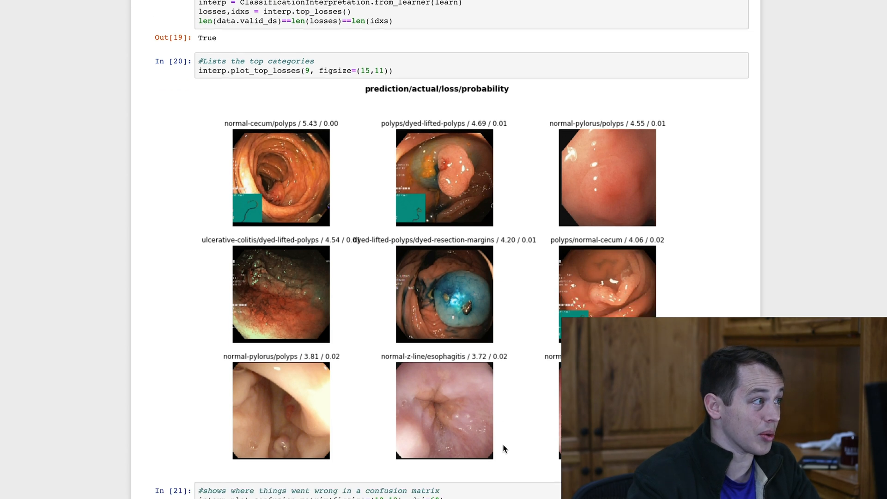
{"action": "scroll", "scroll_direction": "down", "scroll_amount": 3}
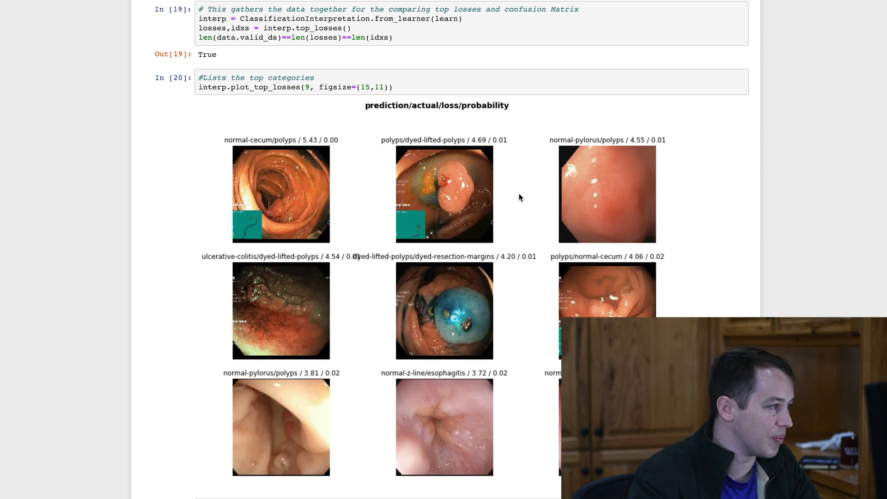
{"action": "scroll", "scroll_direction": "down", "scroll_amount": 3}
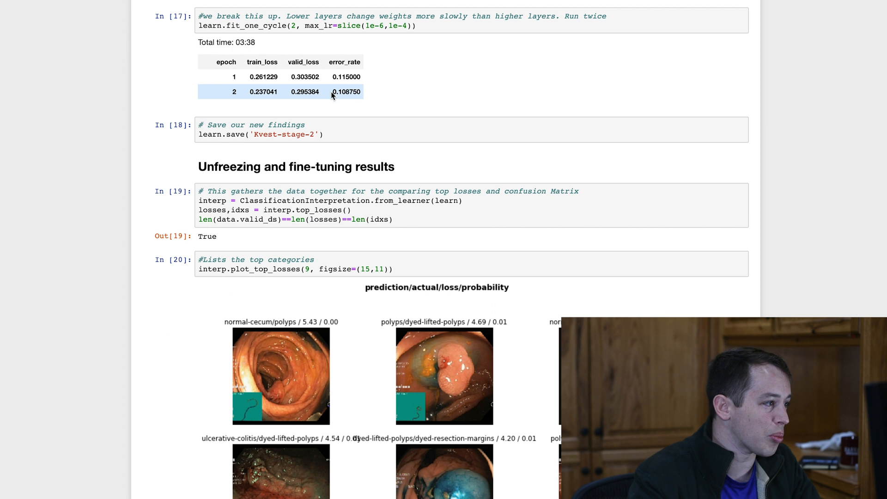
{"action": "scroll", "scroll_direction": "down", "scroll_amount": 3}
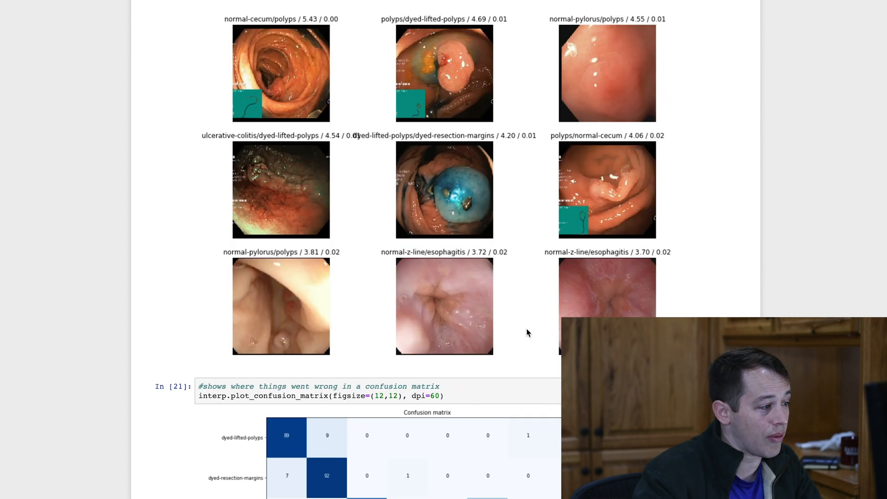
{"action": "scroll", "scroll_direction": "down", "scroll_amount": 3}
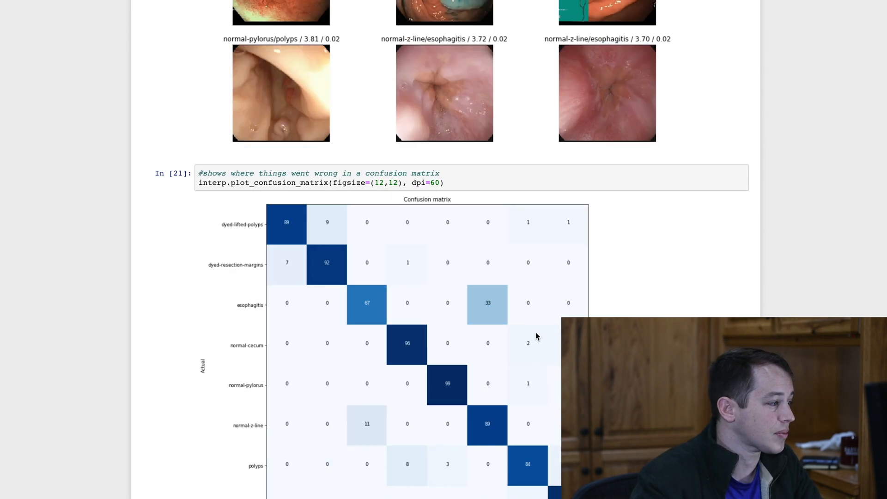
{"action": "scroll", "scroll_direction": "down", "scroll_amount": 3}
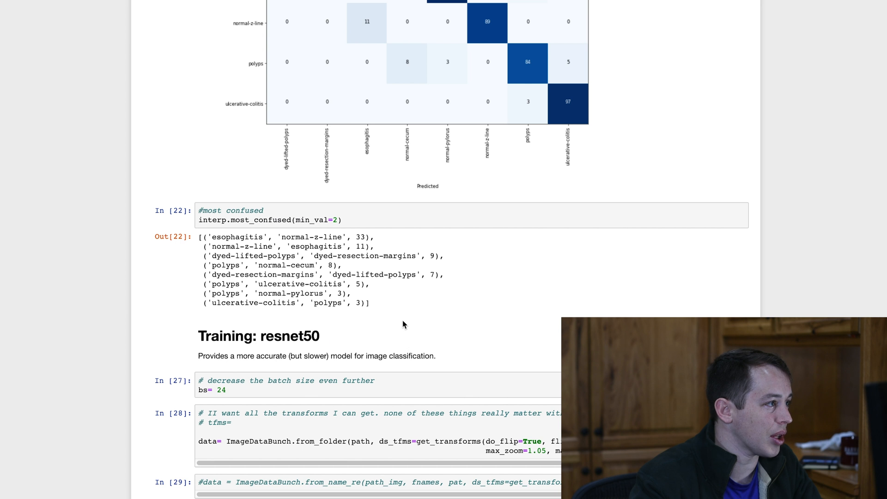
{"action": "mouse_move", "coordinate": [399, 343]}
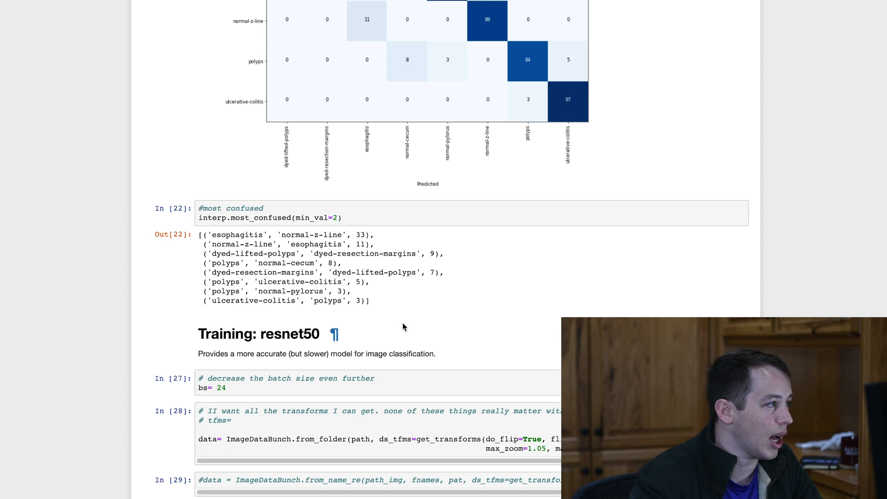
{"action": "scroll", "scroll_direction": "down", "scroll_amount": 3}
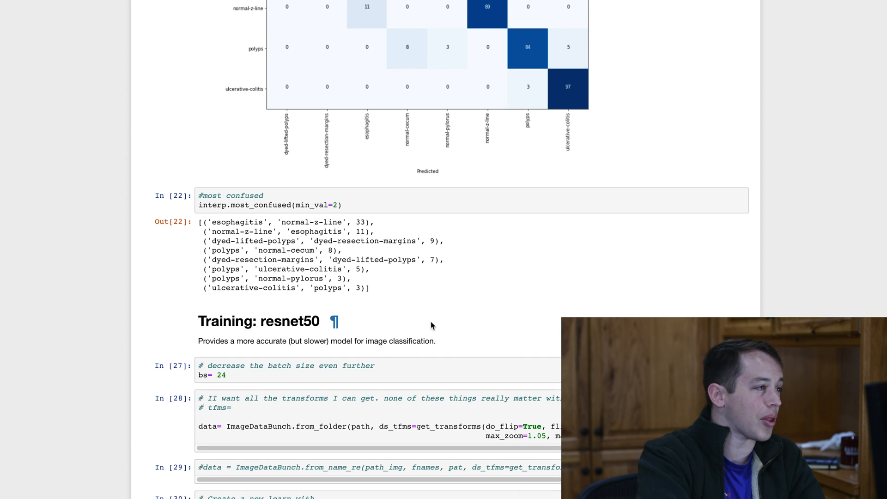
- Scroll to the bs=24, from_folder, create_cnn(resnet50) and lr_find cells
{"action": "scroll", "scroll_direction": "down", "scroll_amount": 3}
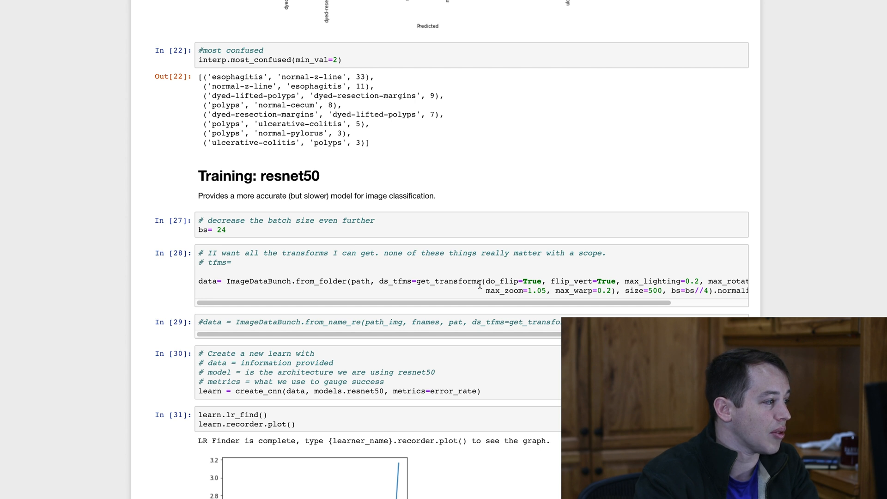
{"action": "mouse_move", "coordinate": [519, 212]}
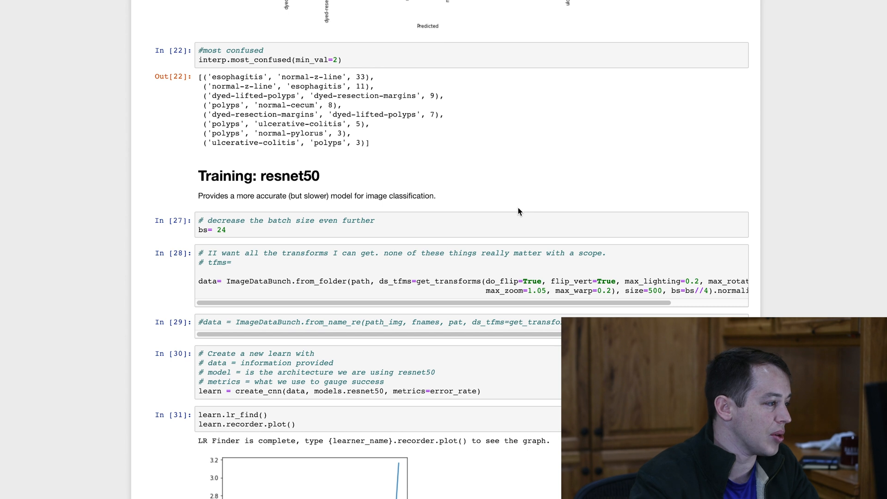
- Scroll past the resnet50 lr_find plot, fit_one_cycle tables and most_confused output to the Results confusion matrix
{"action": "scroll", "scroll_direction": "down", "scroll_amount": 3}
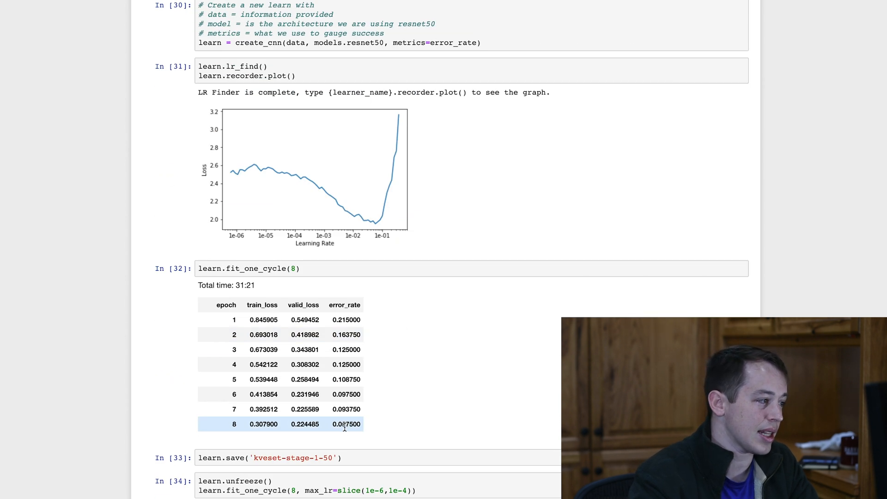
{"action": "scroll", "scroll_direction": "down", "scroll_amount": 3}
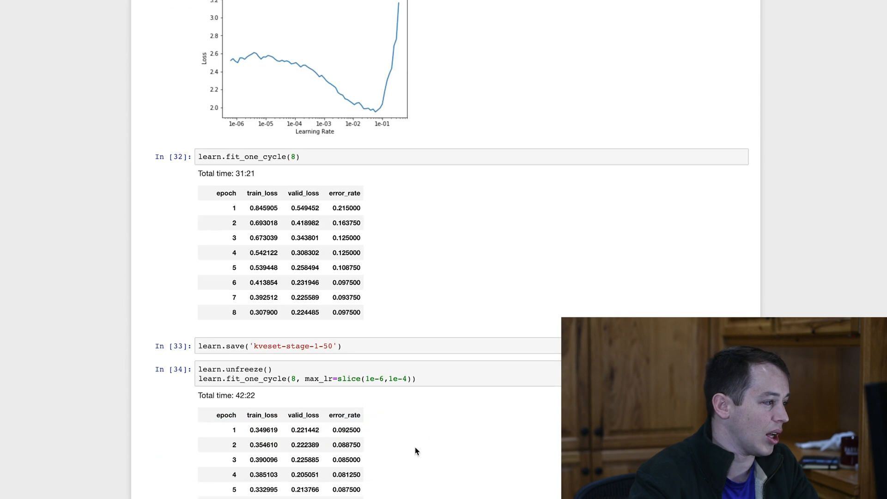
{"action": "scroll", "scroll_direction": "down", "scroll_amount": 3}
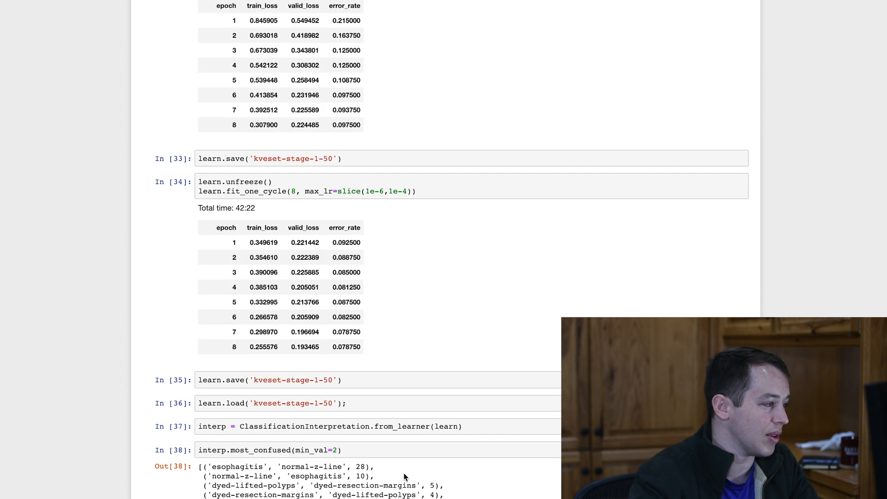
{"action": "scroll", "scroll_direction": "down", "scroll_amount": 3}
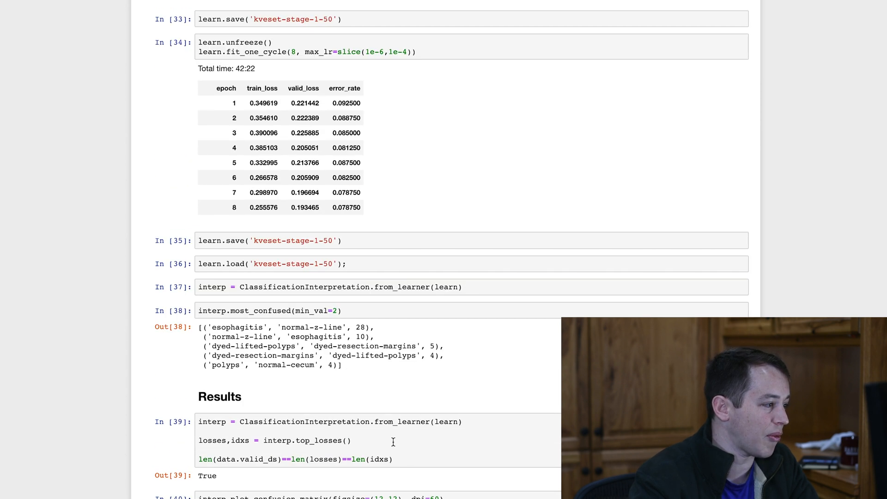
{"action": "scroll", "scroll_direction": "down", "scroll_amount": 3}
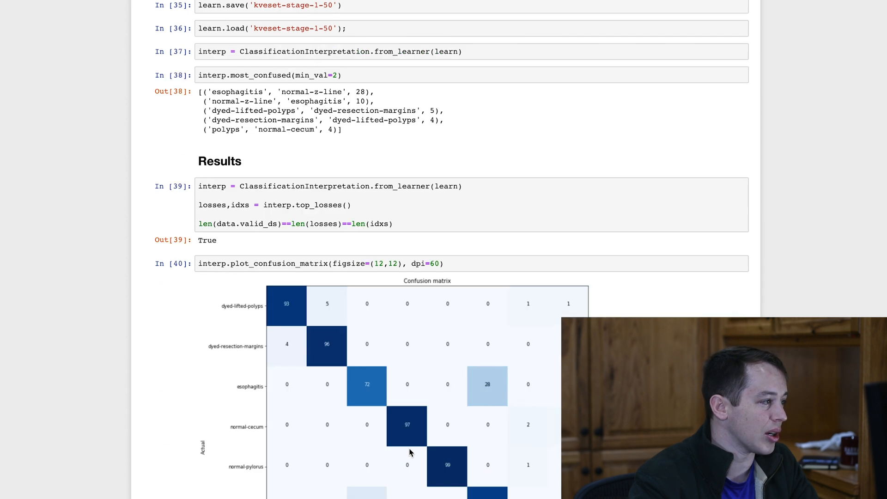
{"action": "scroll", "scroll_direction": "down", "scroll_amount": 3}
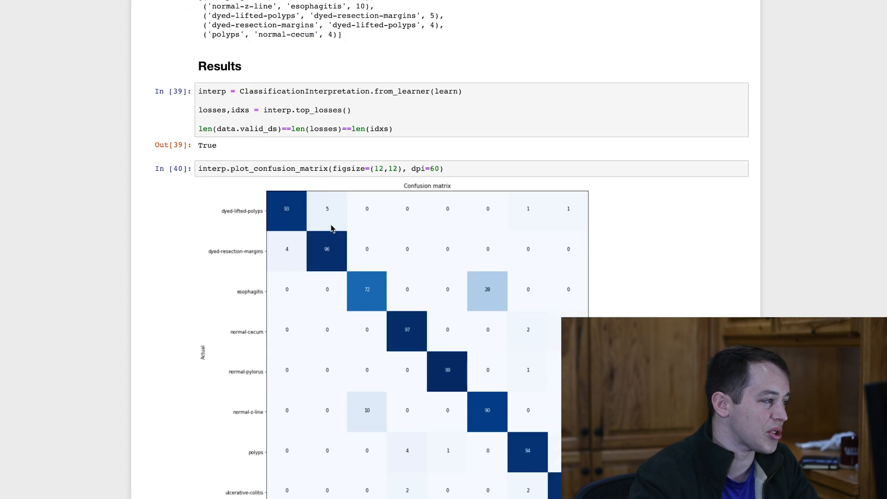
{"action": "mouse_move", "coordinate": [314, 228]}
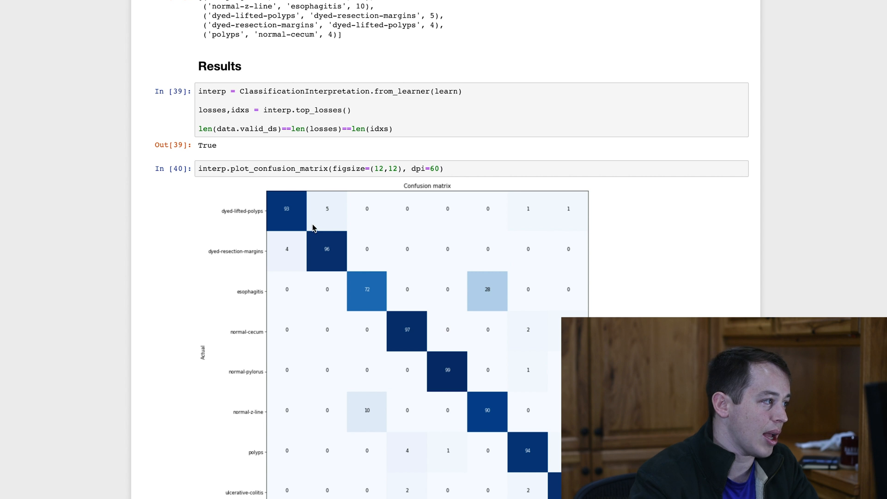
{"action": "mouse_move", "coordinate": [295, 245]}
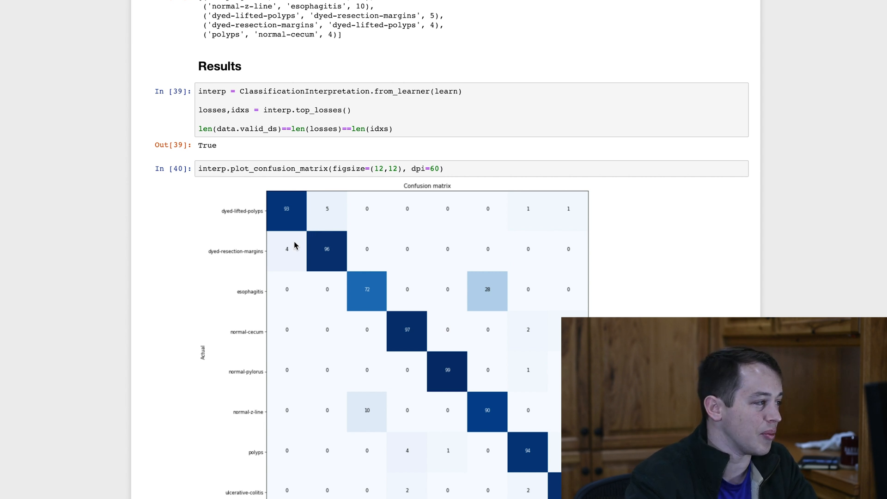
{"action": "mouse_move", "coordinate": [489, 329]}
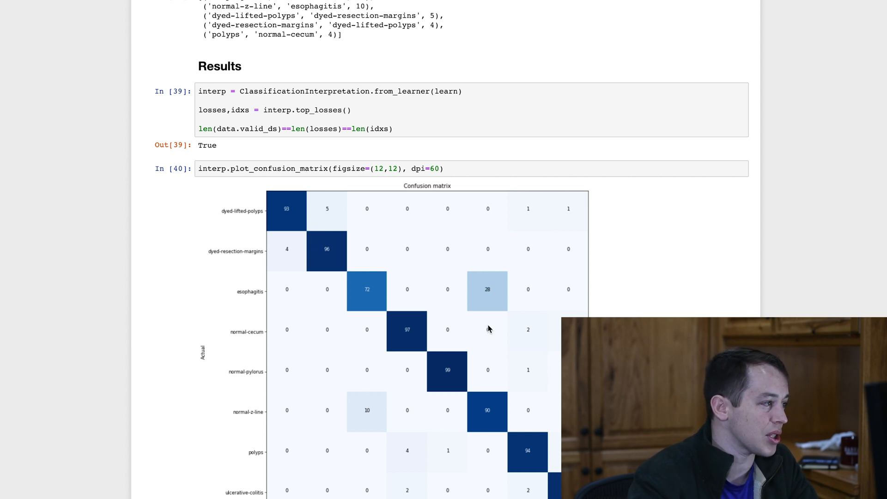
{"action": "mouse_move", "coordinate": [494, 297]}
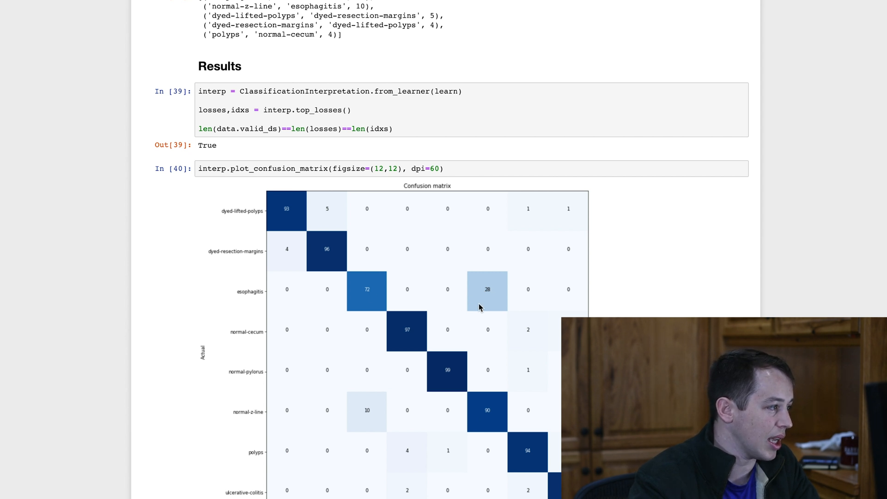
{"action": "mouse_move", "coordinate": [493, 308]}
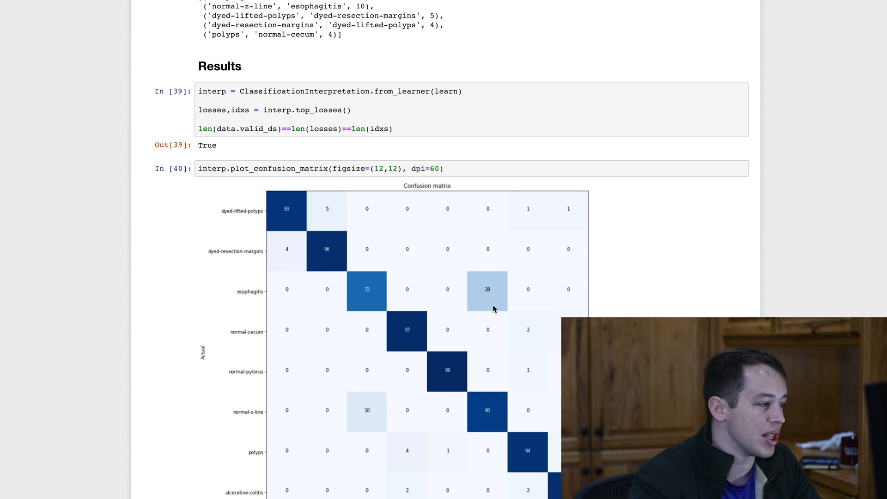
- Scroll past the top losses to the 'Do more Interations work?' size-500 resnet50 cells, still running
{"action": "scroll", "scroll_direction": "down", "scroll_amount": 3}
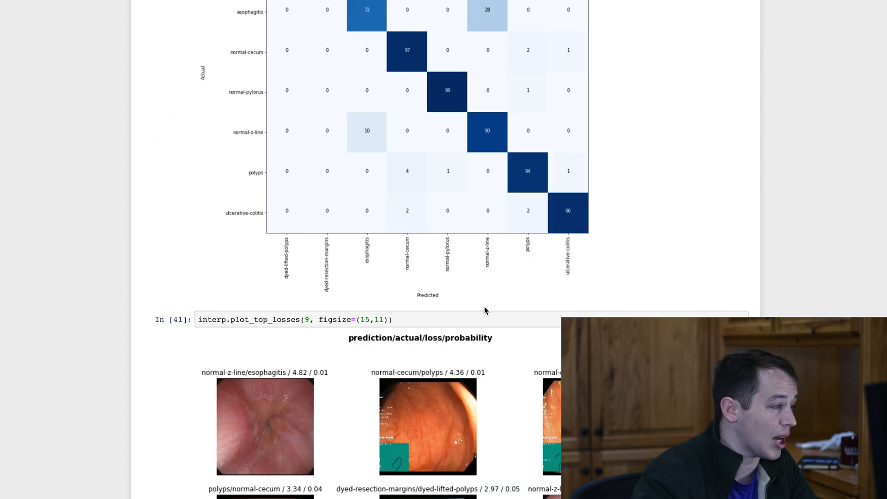
{"action": "scroll", "scroll_direction": "down", "scroll_amount": 3}
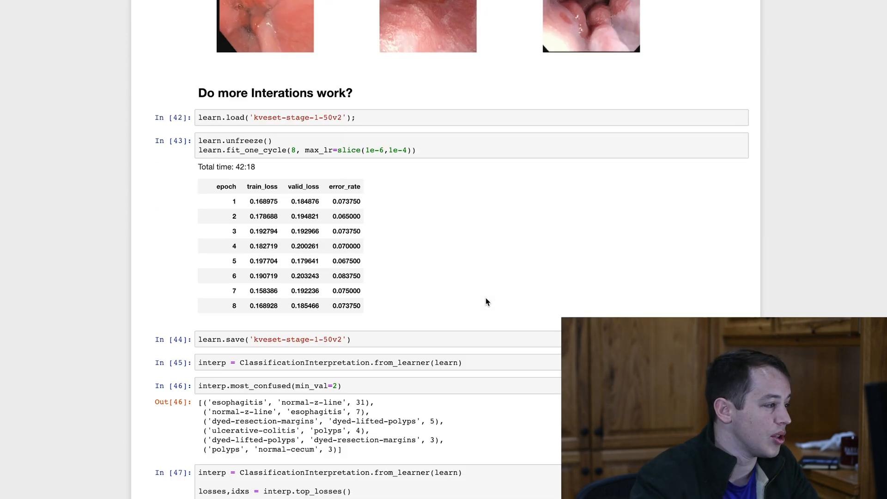
{"action": "scroll", "scroll_direction": "down", "scroll_amount": 3}
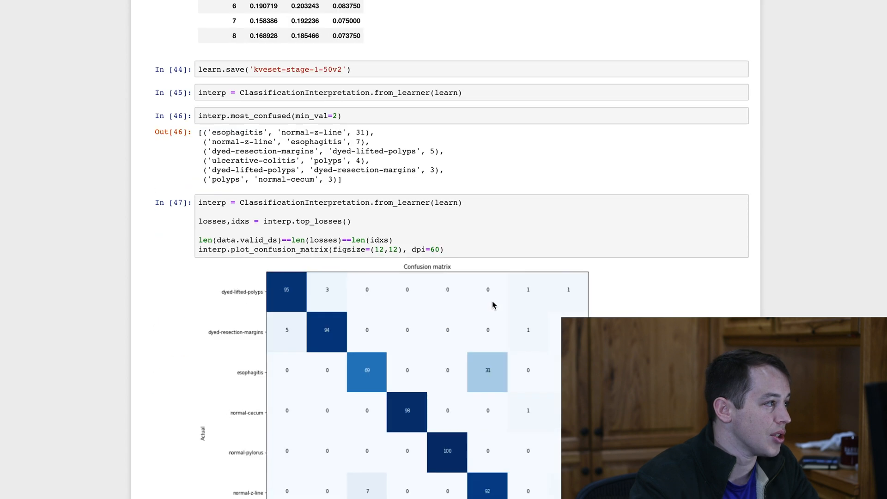
{"action": "scroll", "scroll_direction": "down", "scroll_amount": 3}
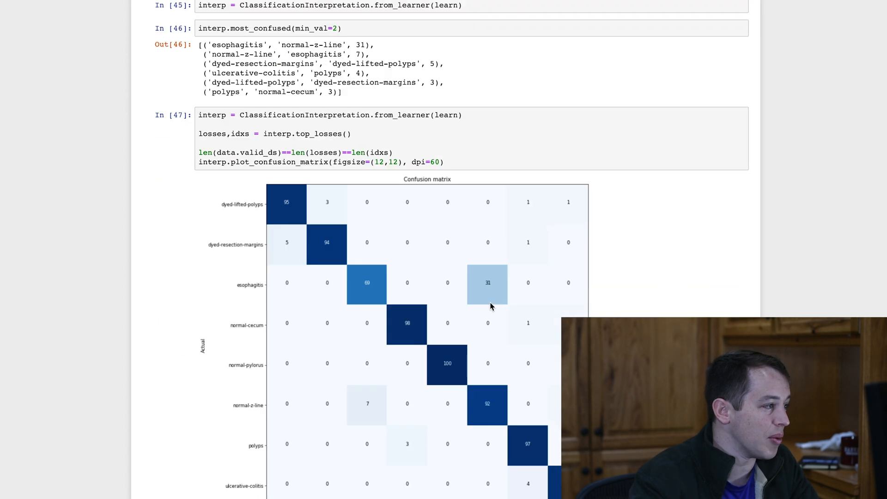
{"action": "mouse_move", "coordinate": [486, 322]}
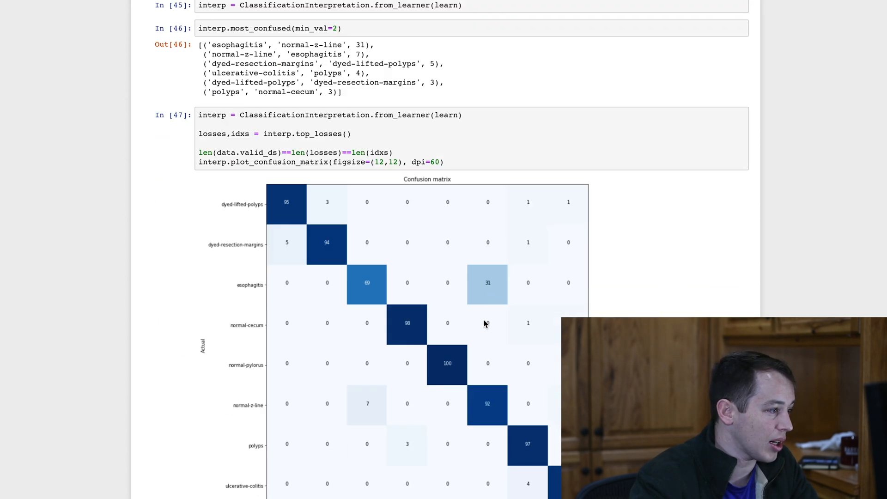
{"action": "scroll", "scroll_direction": "down", "scroll_amount": 3}
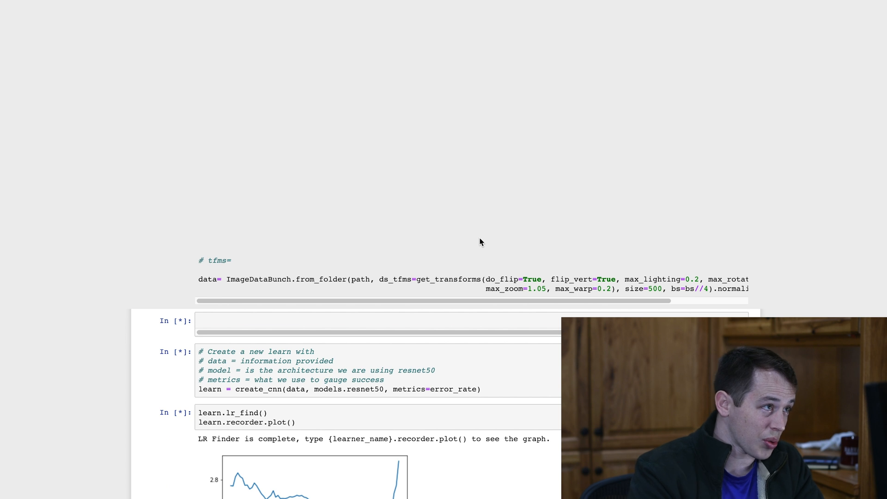
- Scroll down to the confusion matrix with 1000 on its diagonal and the empty most_confused list
{"action": "scroll", "scroll_direction": "down", "scroll_amount": 3}
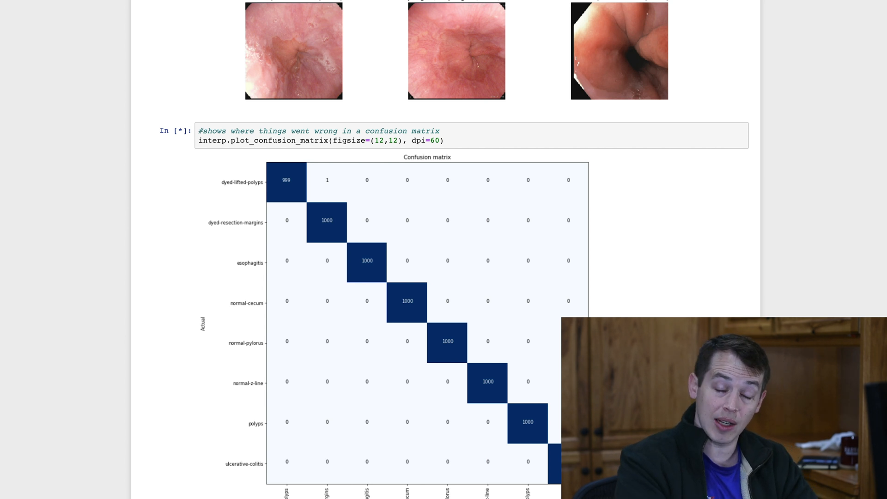
{"action": "scroll", "scroll_direction": "down", "scroll_amount": 3}
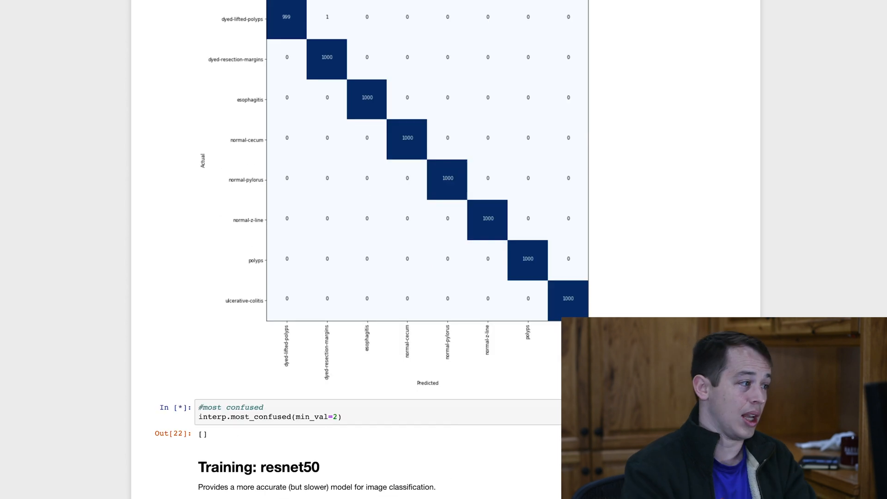